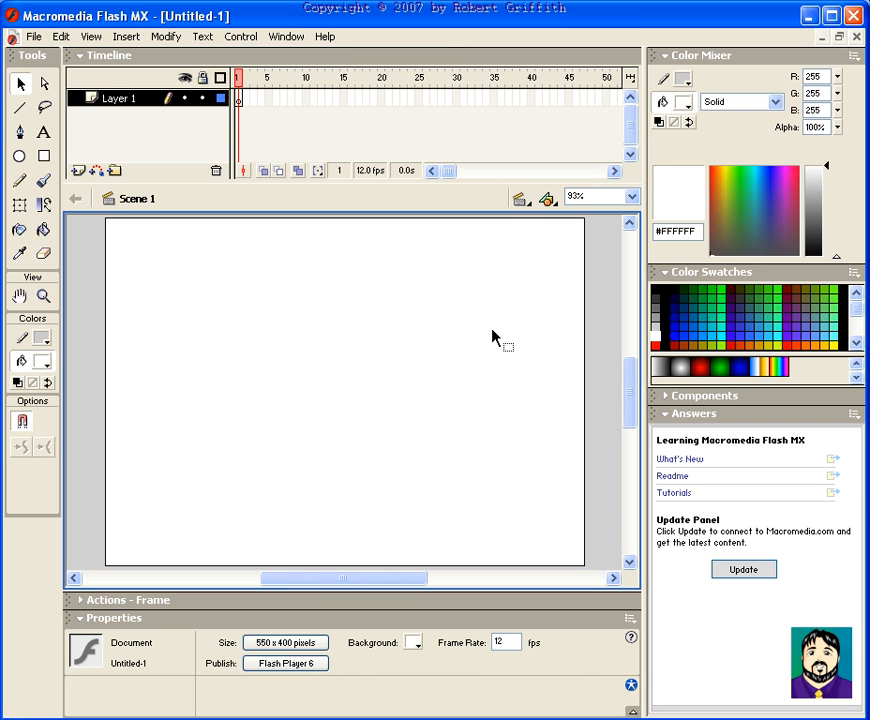
{"action": "mouse_move", "coordinate": [190, 164]}
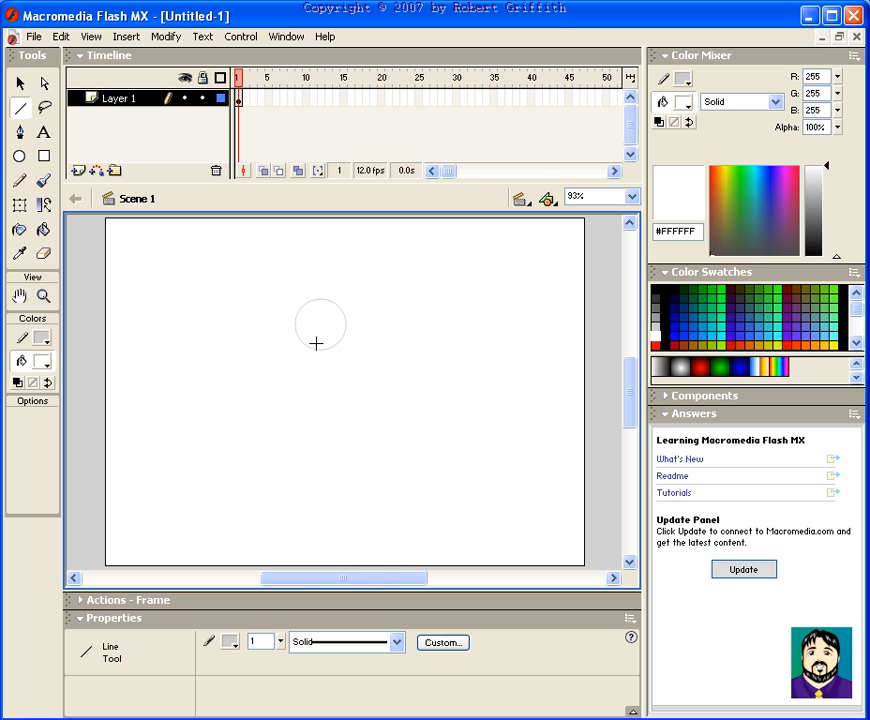
Step: Draw the stick figure's body line, legs and an arm below the round head
{"action": "left_click_drag", "start_coordinate": [320, 344], "coordinate": [344, 444]}
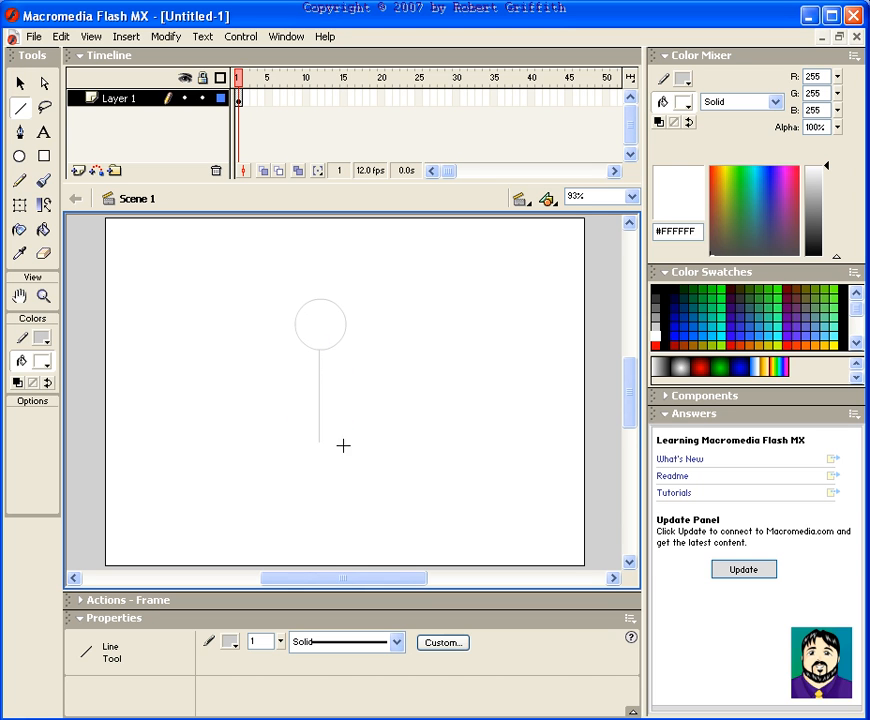
{"action": "left_click_drag", "start_coordinate": [320, 438], "coordinate": [264, 518]}
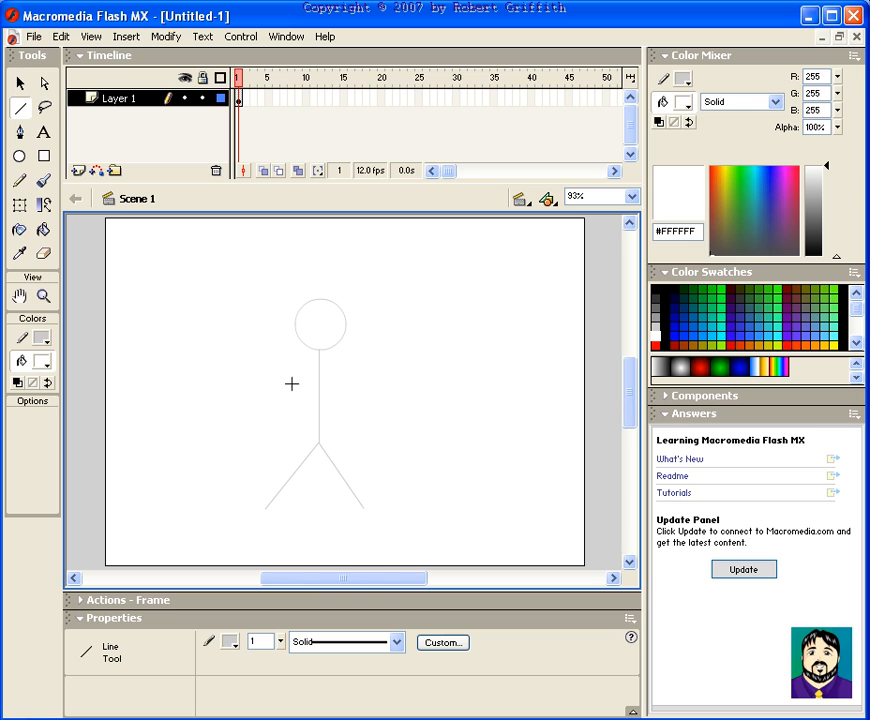
{"action": "left_click_drag", "start_coordinate": [280, 398], "coordinate": [320, 380]}
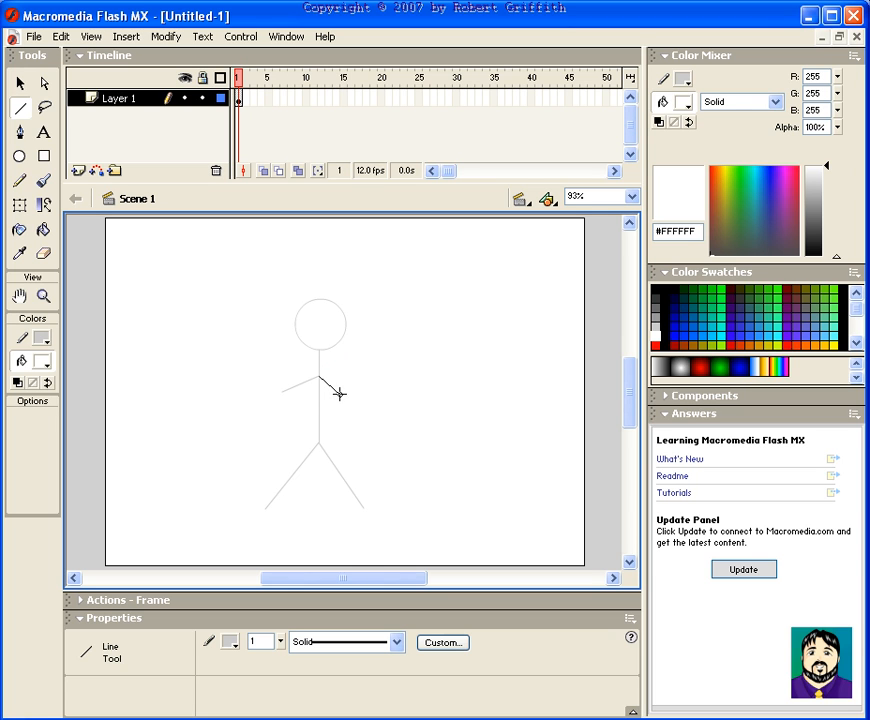
{"action": "mouse_move", "coordinate": [352, 420]}
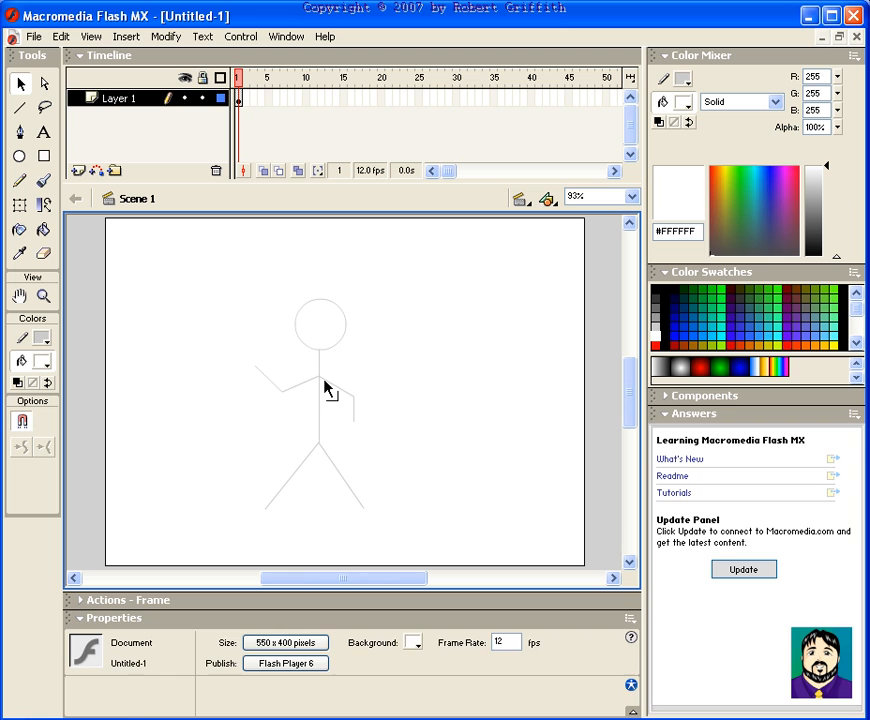
Step: Recolour all the stick figure's lines black and deselect it
{"action": "left_click", "coordinate": [320, 400]}
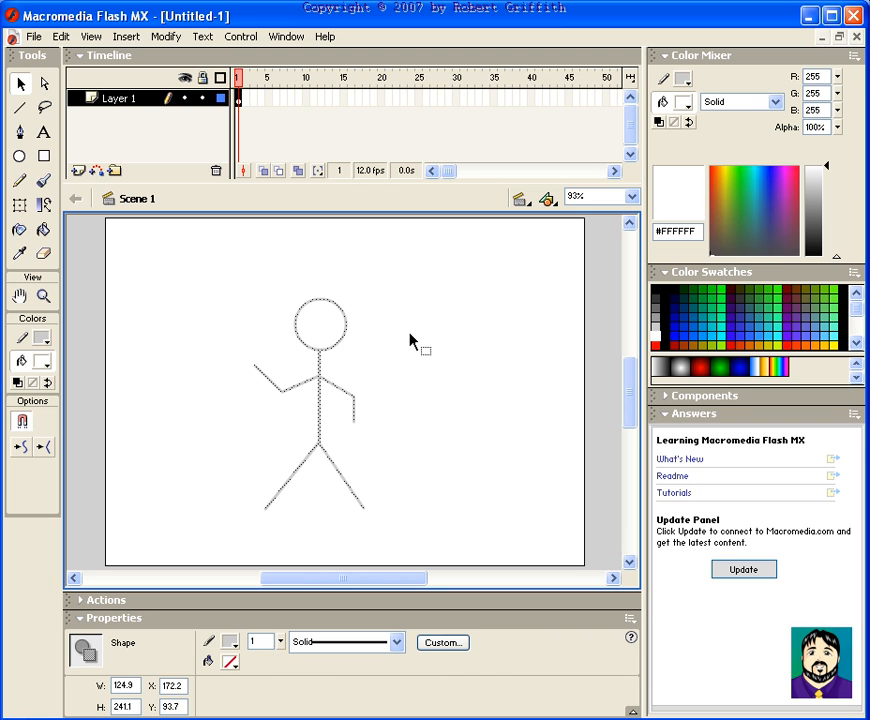
{"action": "left_click", "coordinate": [42, 336]}
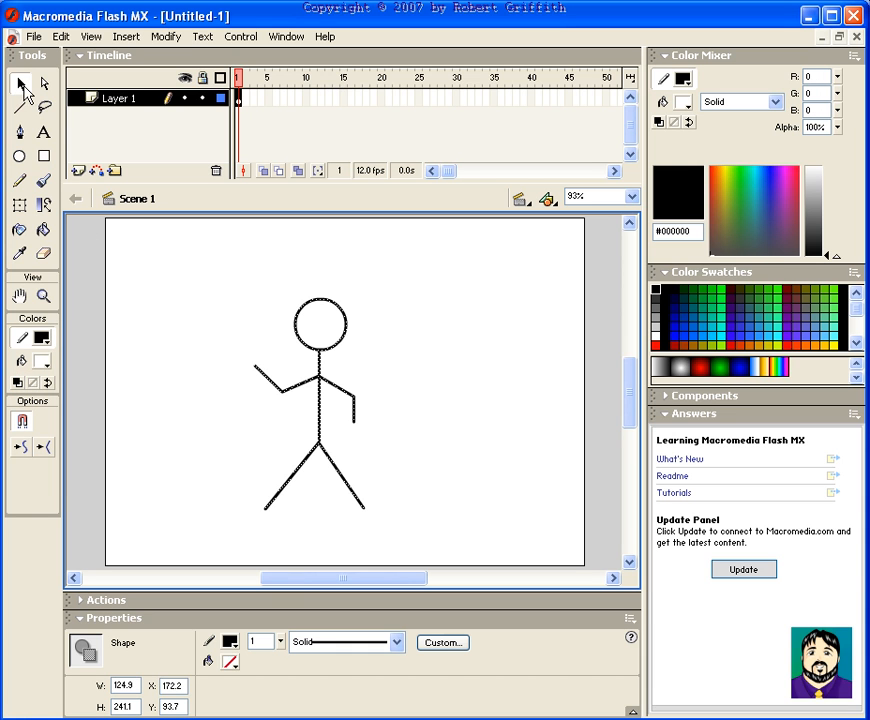
{"action": "left_click", "coordinate": [416, 344]}
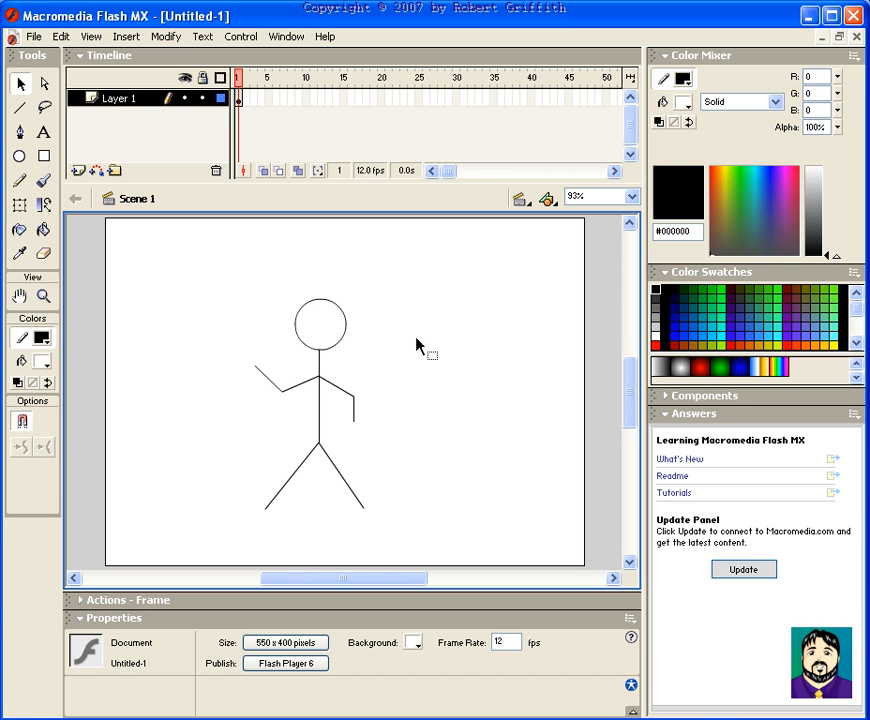
{"action": "mouse_move", "coordinate": [336, 216]}
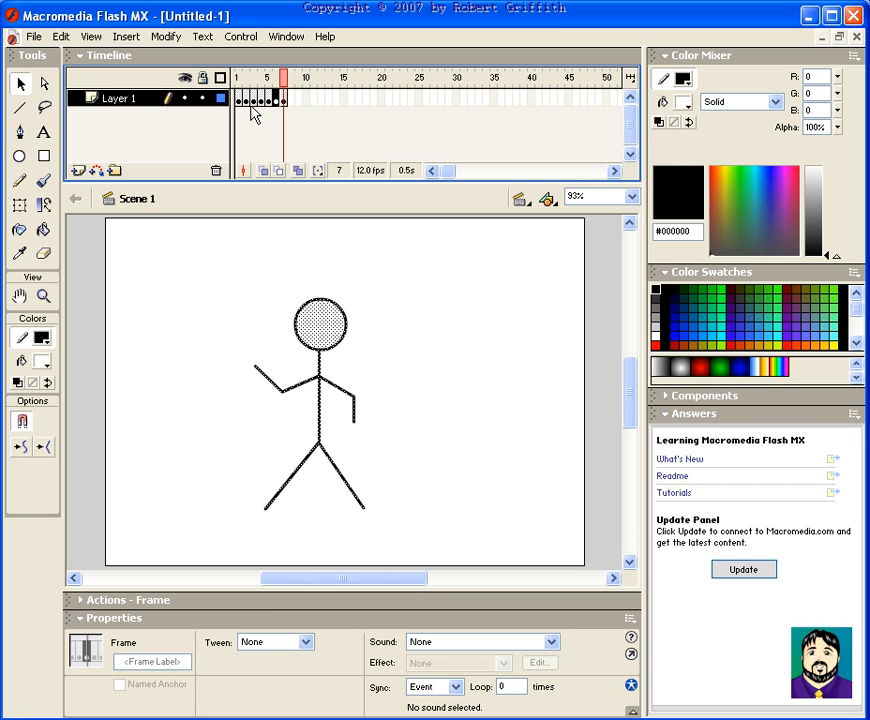
Step: Add keyframes along the timeline and repose the figure's arm and legs in frame 2
{"action": "left_click", "coordinate": [304, 76]}
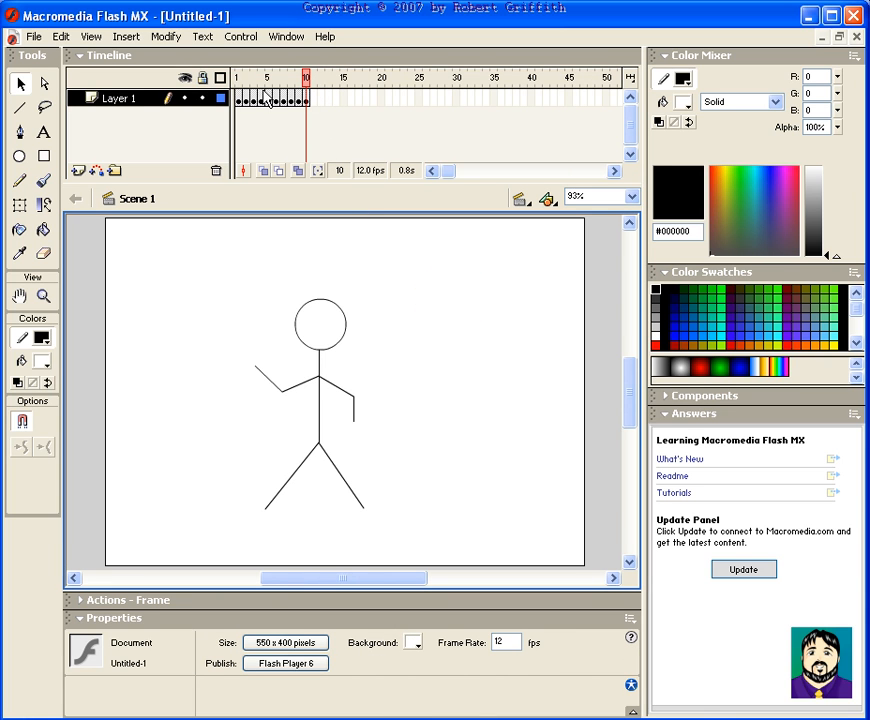
{"action": "left_click", "coordinate": [242, 98]}
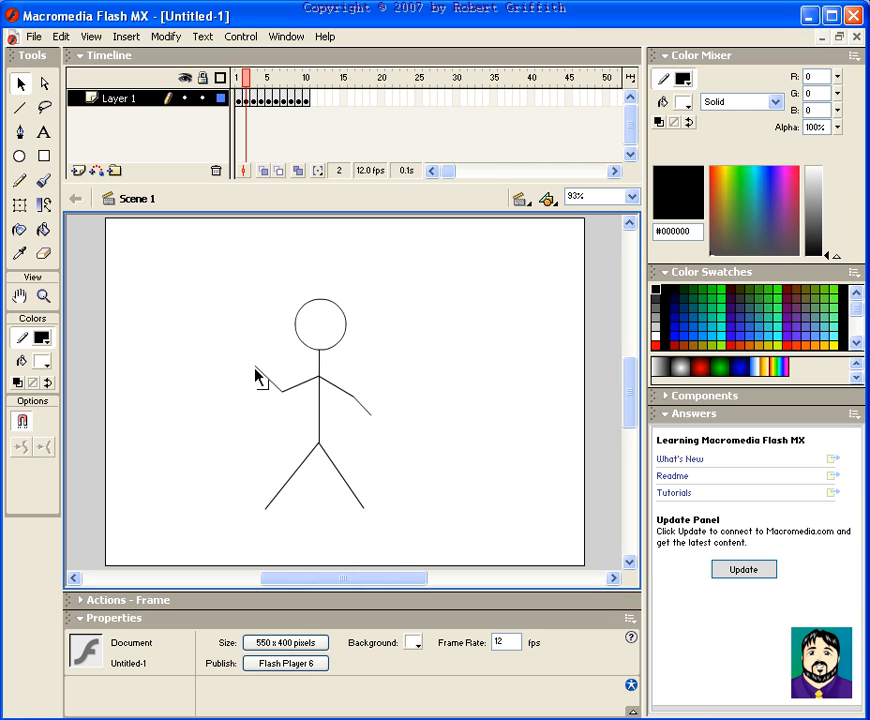
{"action": "mouse_move", "coordinate": [362, 476]}
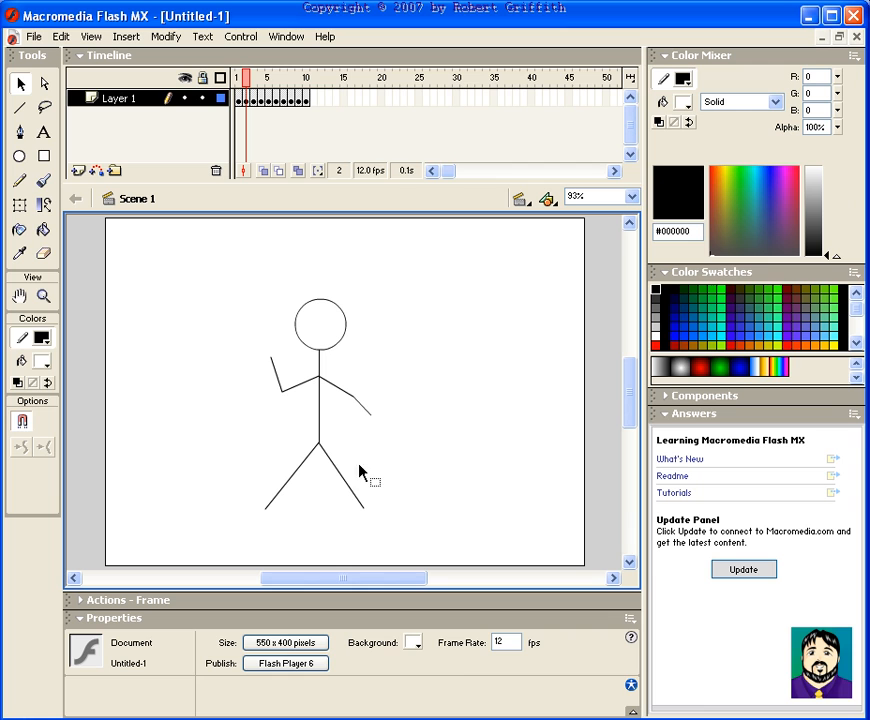
{"action": "mouse_move", "coordinate": [348, 520]}
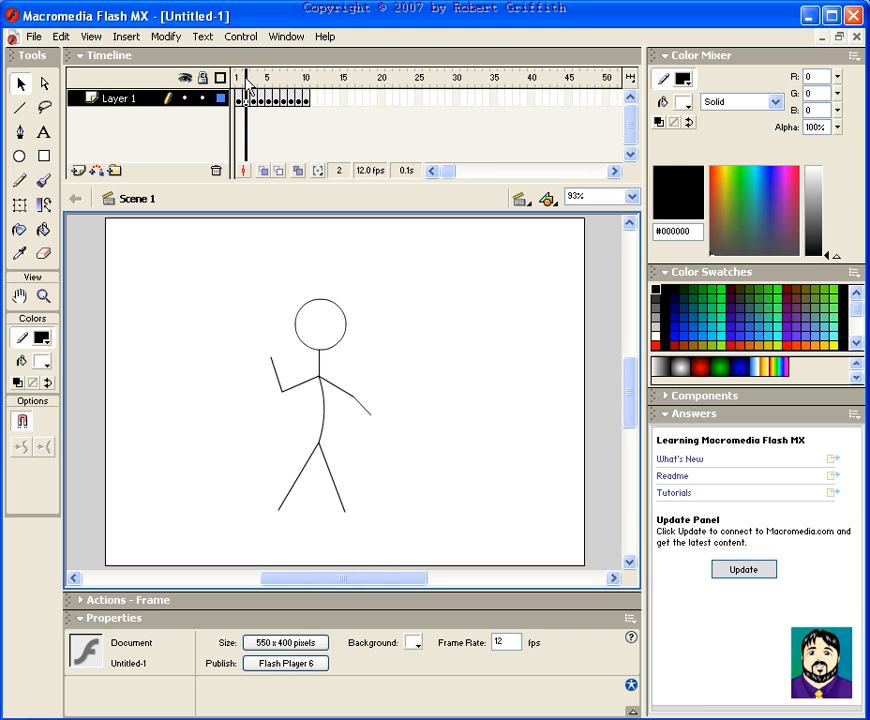
{"action": "left_click", "coordinate": [244, 76]}
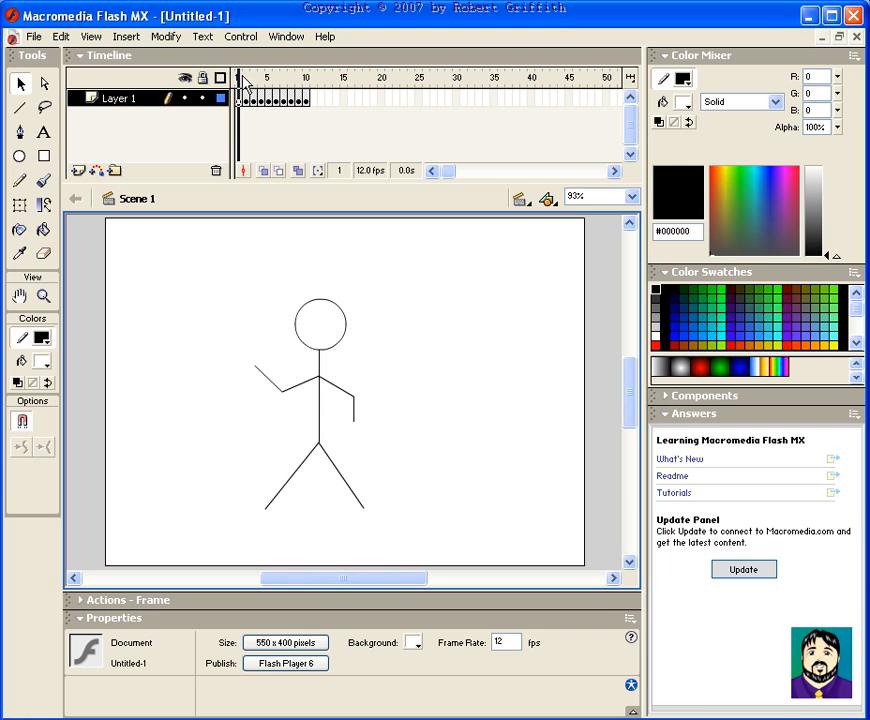
Step: With onion-skin ghosts shown, repose the figure's limbs in frame 3 and move to frame 4
{"action": "left_click", "coordinate": [236, 78]}
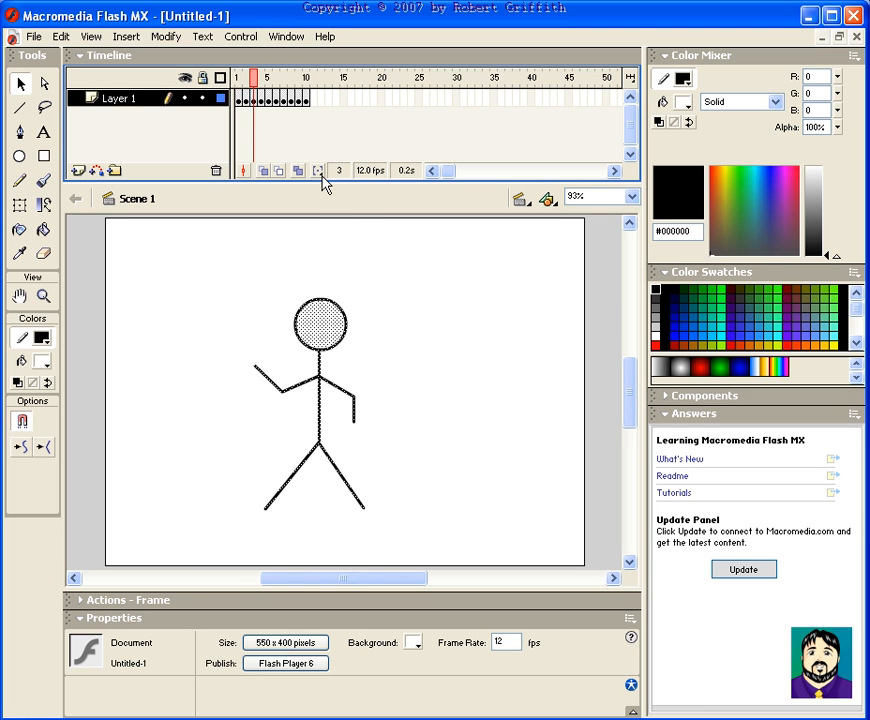
{"action": "mouse_move", "coordinate": [280, 180]}
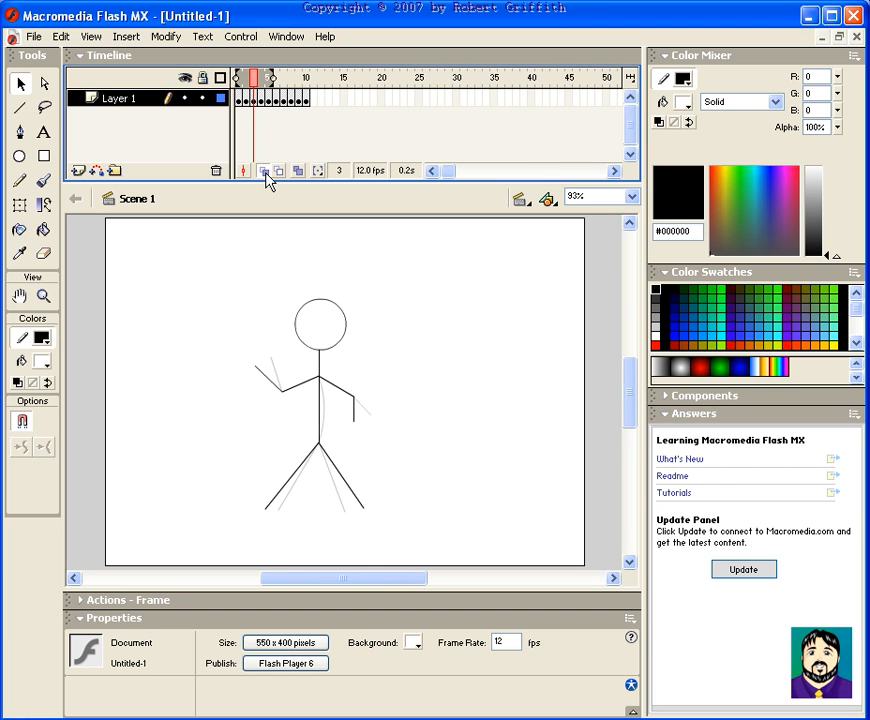
{"action": "mouse_move", "coordinate": [272, 84]}
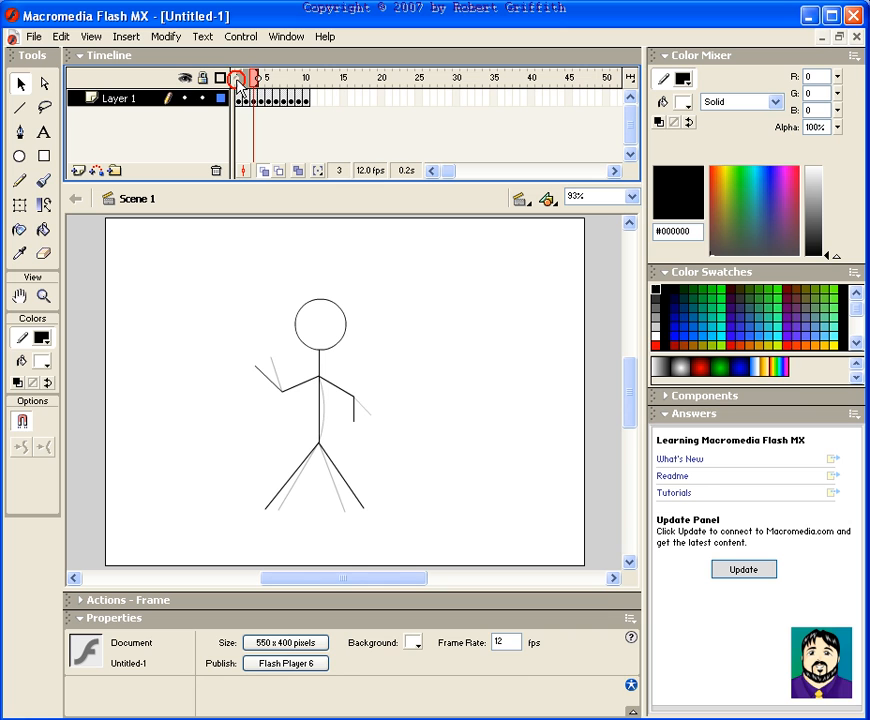
{"action": "left_click", "coordinate": [240, 78]}
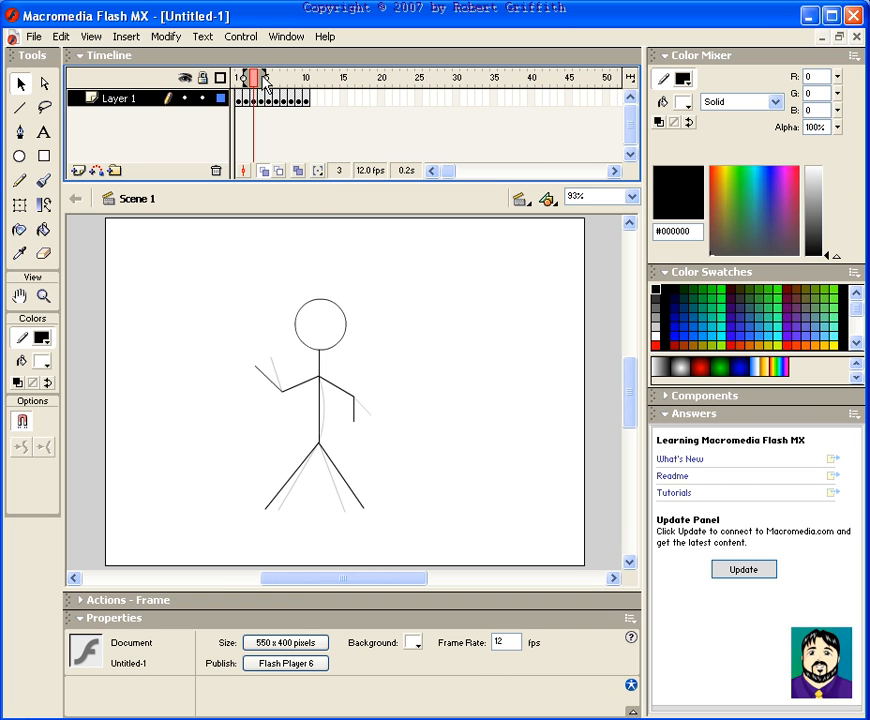
{"action": "mouse_move", "coordinate": [256, 112]}
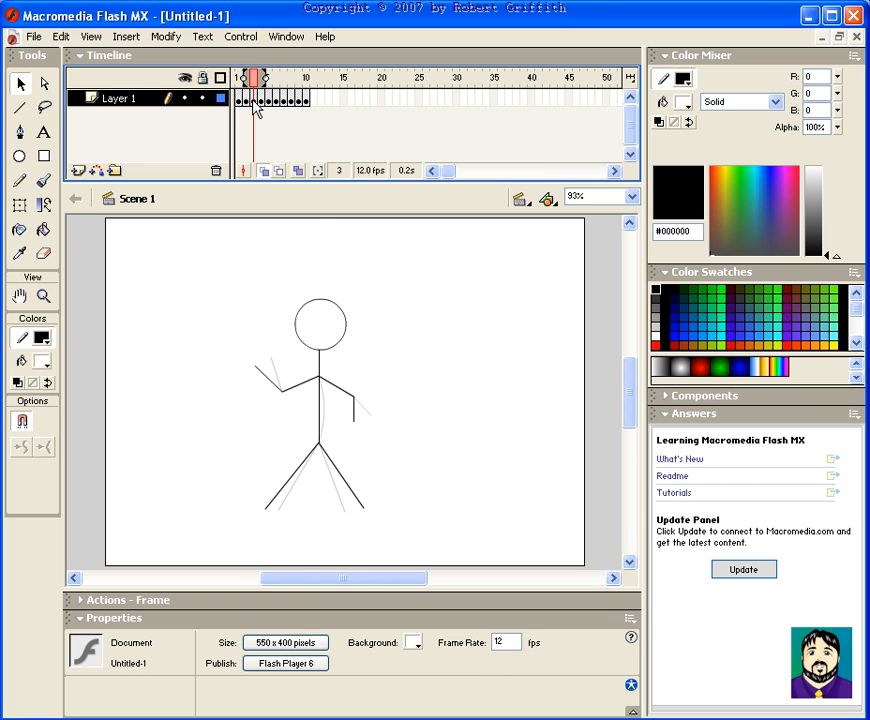
{"action": "mouse_move", "coordinate": [256, 118]}
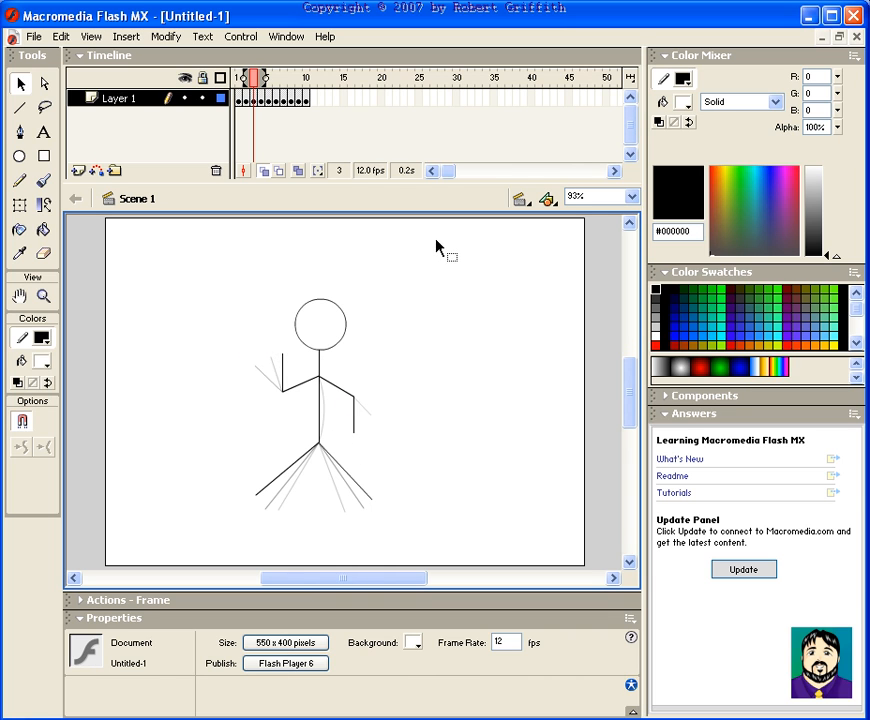
{"action": "left_click", "coordinate": [264, 88]}
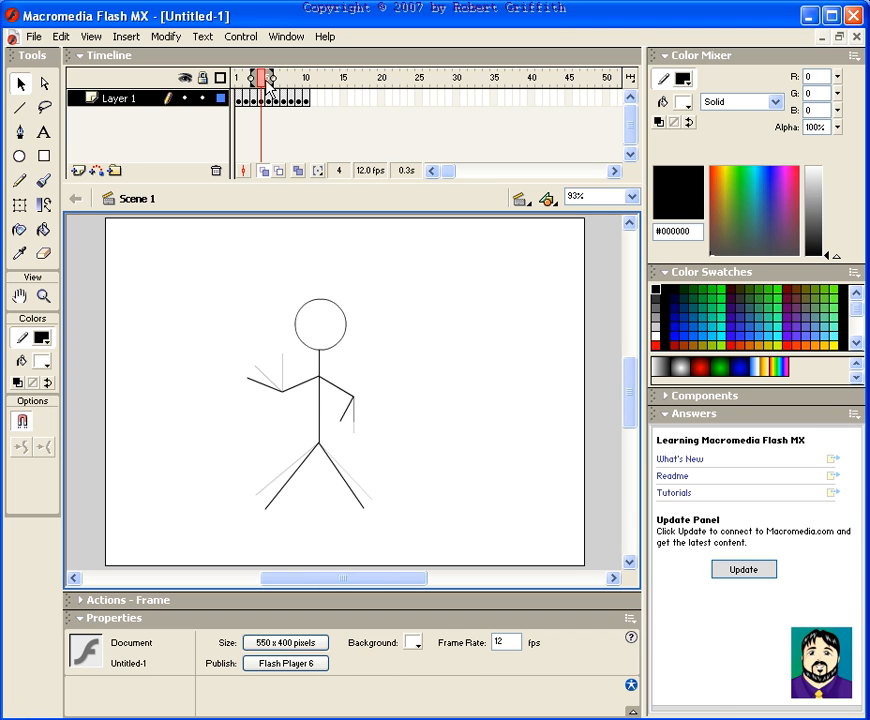
{"action": "left_click", "coordinate": [240, 76]}
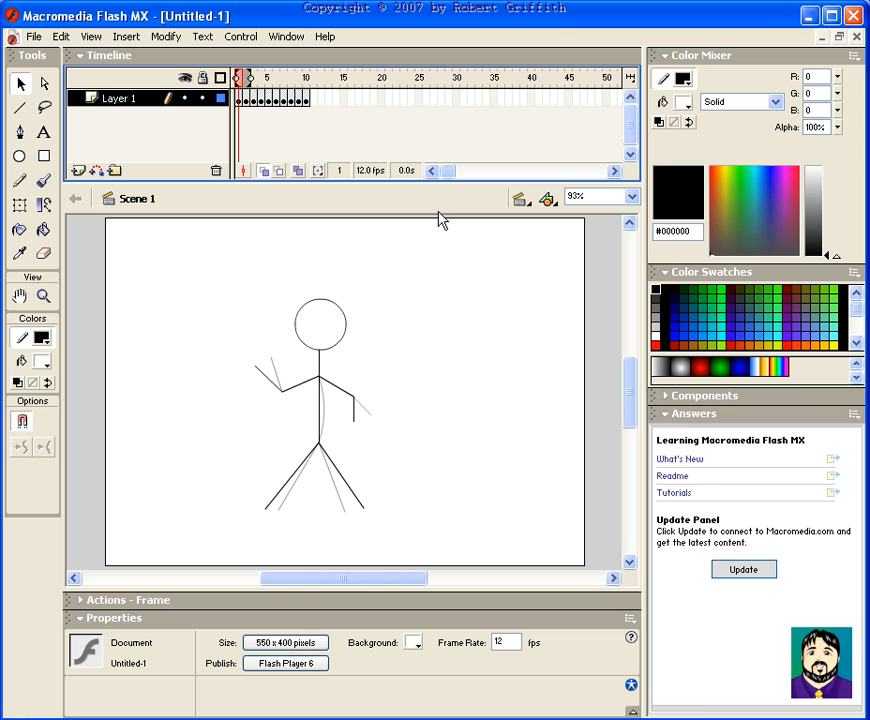
{"action": "mouse_move", "coordinate": [438, 268]}
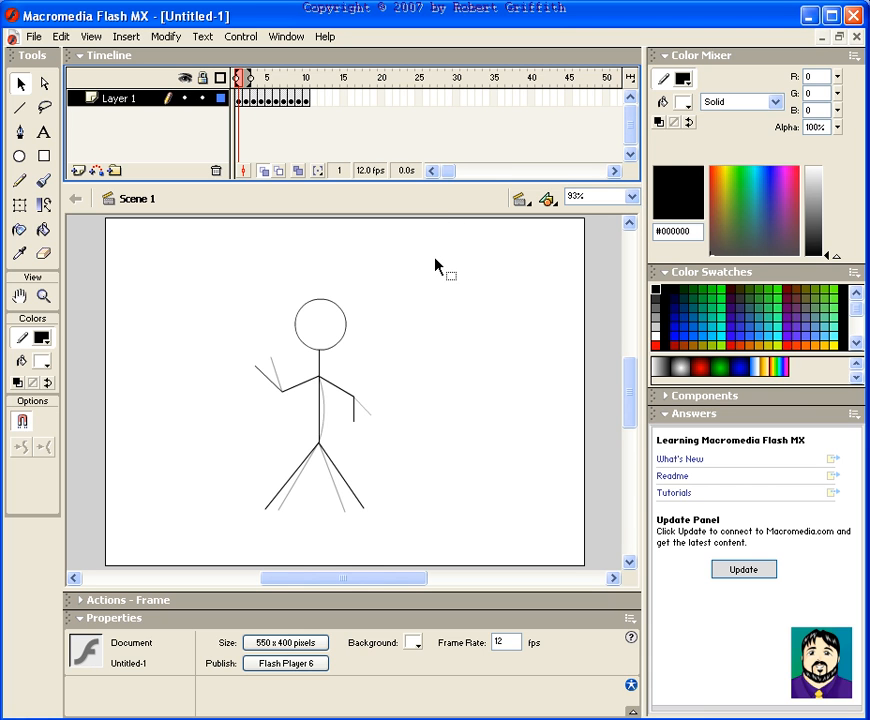
{"action": "mouse_move", "coordinate": [384, 264]}
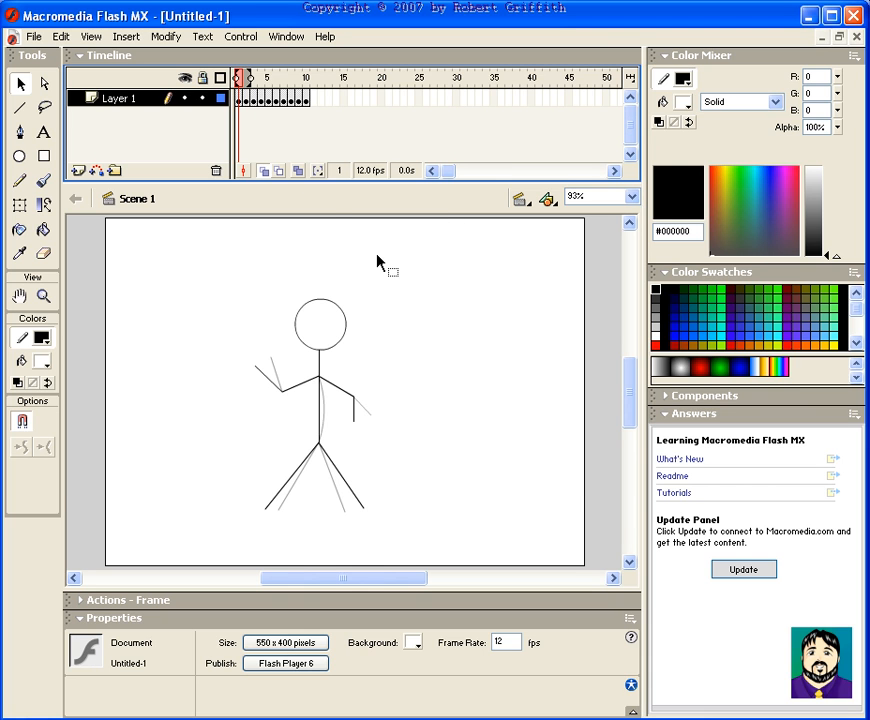
{"action": "key", "text": "ctrl+Return"}
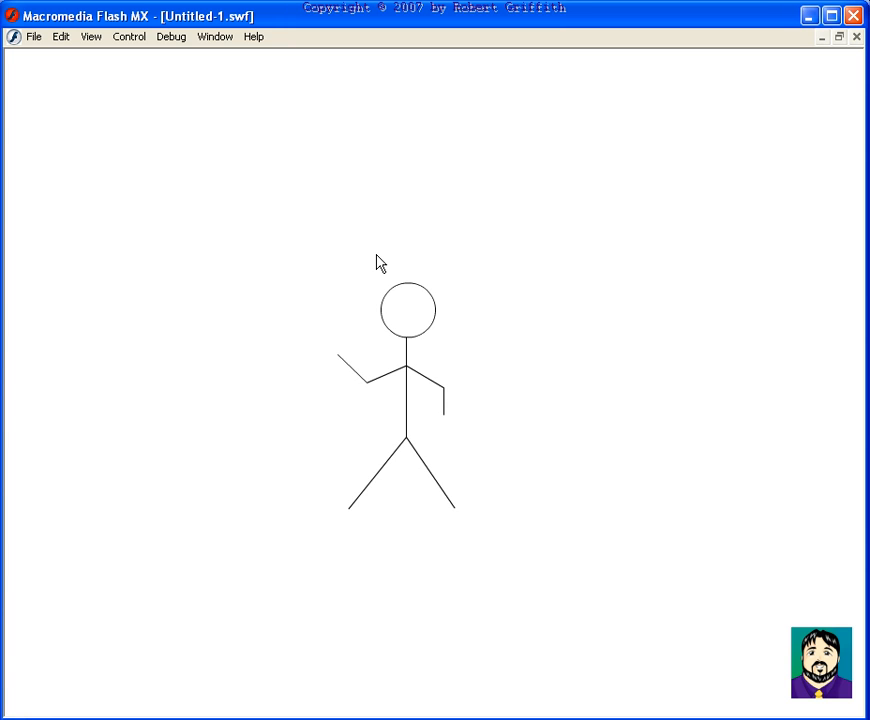
{"action": "mouse_move", "coordinate": [858, 48]}
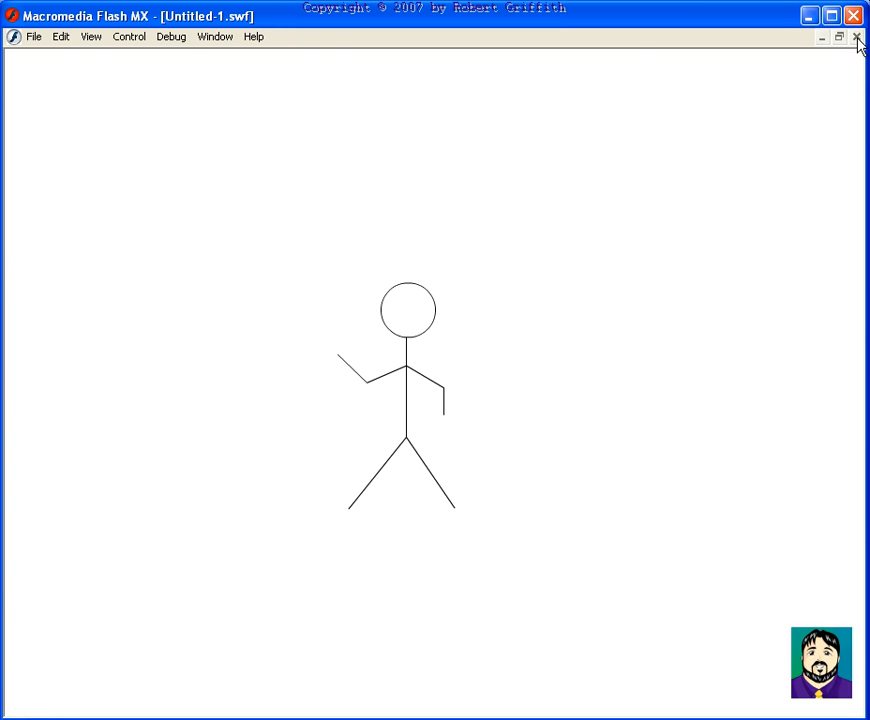
{"action": "left_click", "coordinate": [856, 38]}
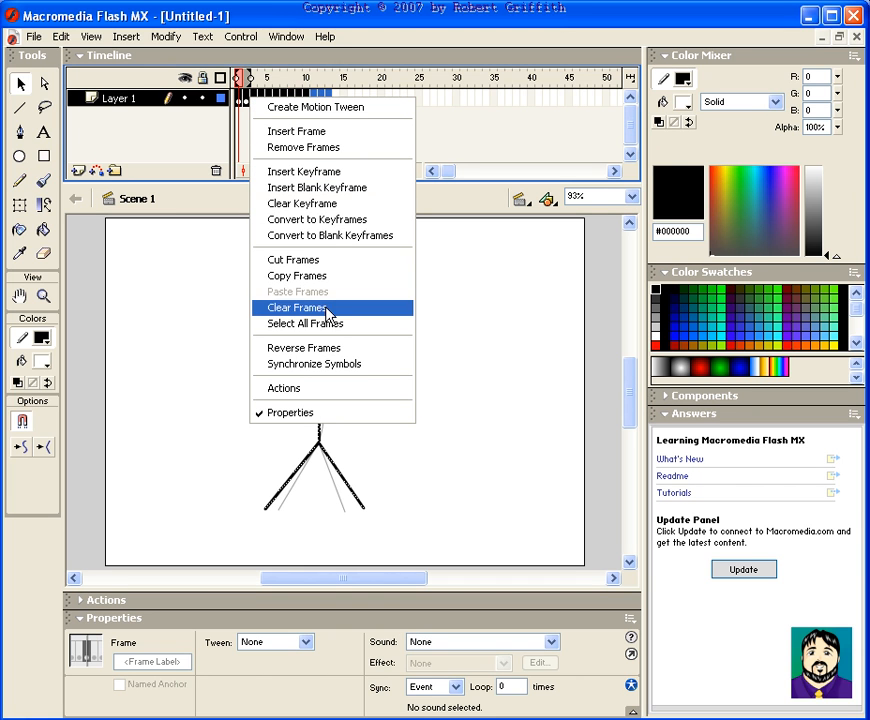
Step: Clear the stick figure's frames, leaving an empty stage on frame 1 of Layer 1
{"action": "left_click", "coordinate": [296, 308]}
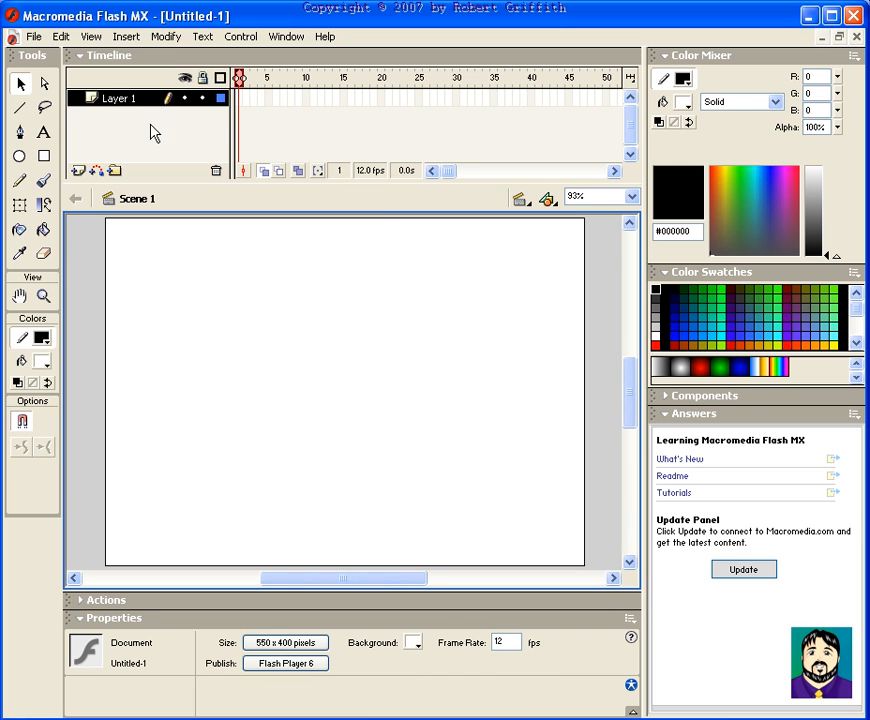
{"action": "left_click", "coordinate": [20, 158]}
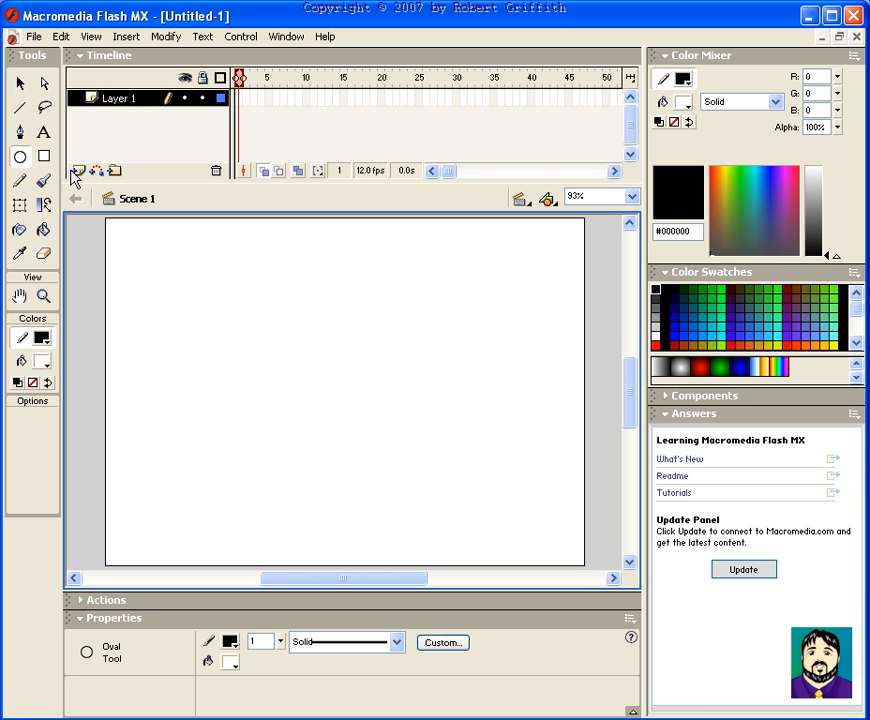
{"action": "left_click", "coordinate": [240, 98]}
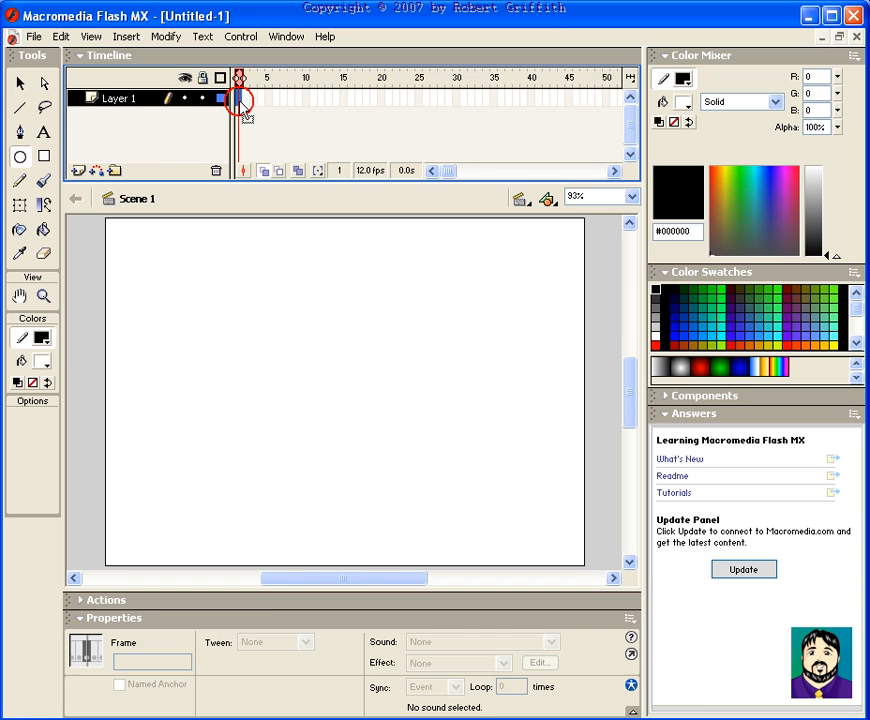
Step: Draw an outlined circle near the centre of the stage on frame 1
{"action": "left_click", "coordinate": [240, 96]}
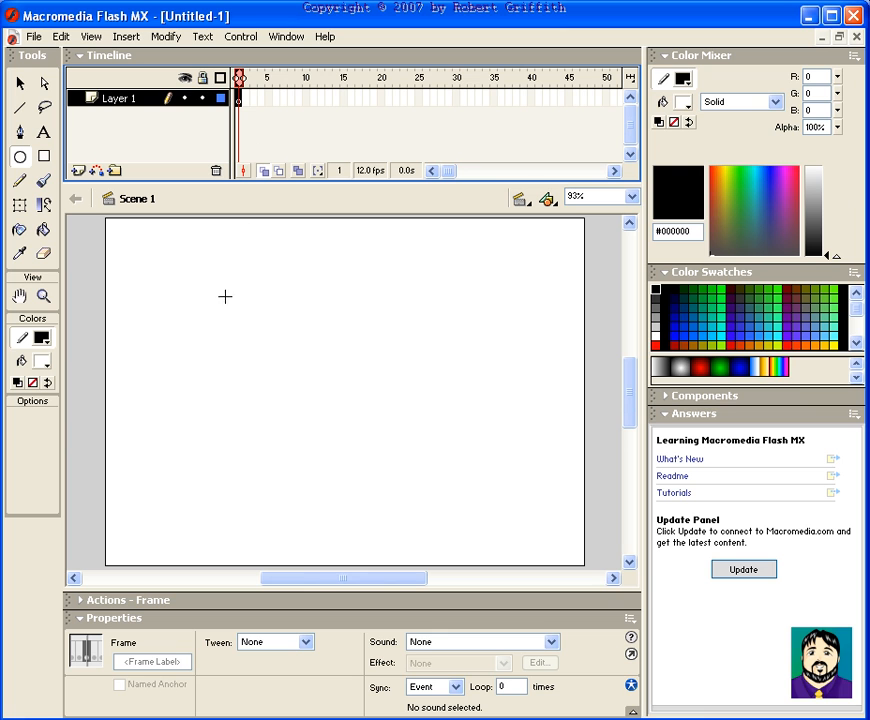
{"action": "mouse_move", "coordinate": [236, 306]}
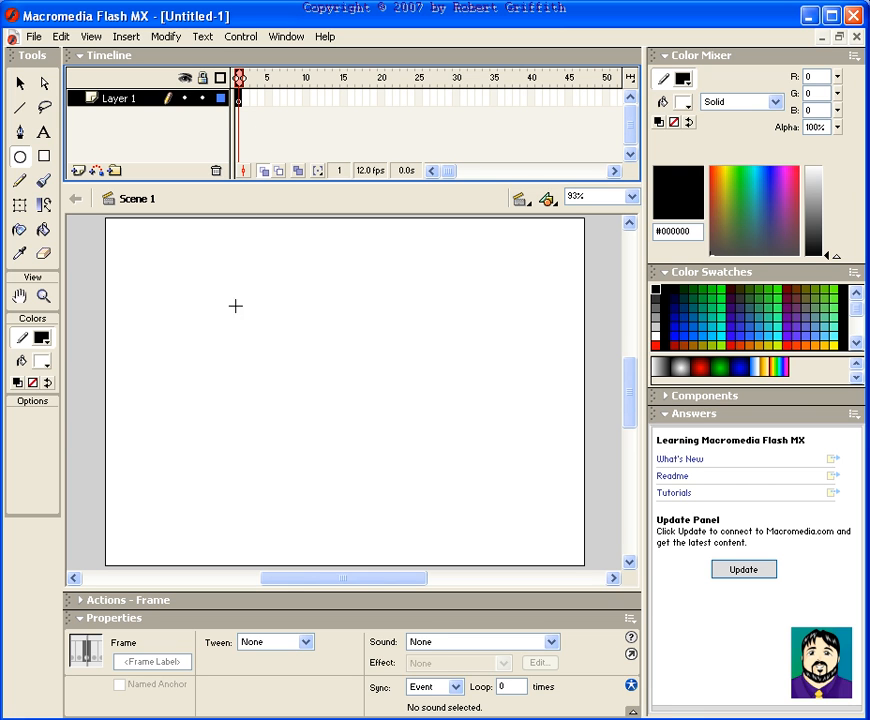
{"action": "left_click_drag", "start_coordinate": [236, 306], "coordinate": [436, 488]}
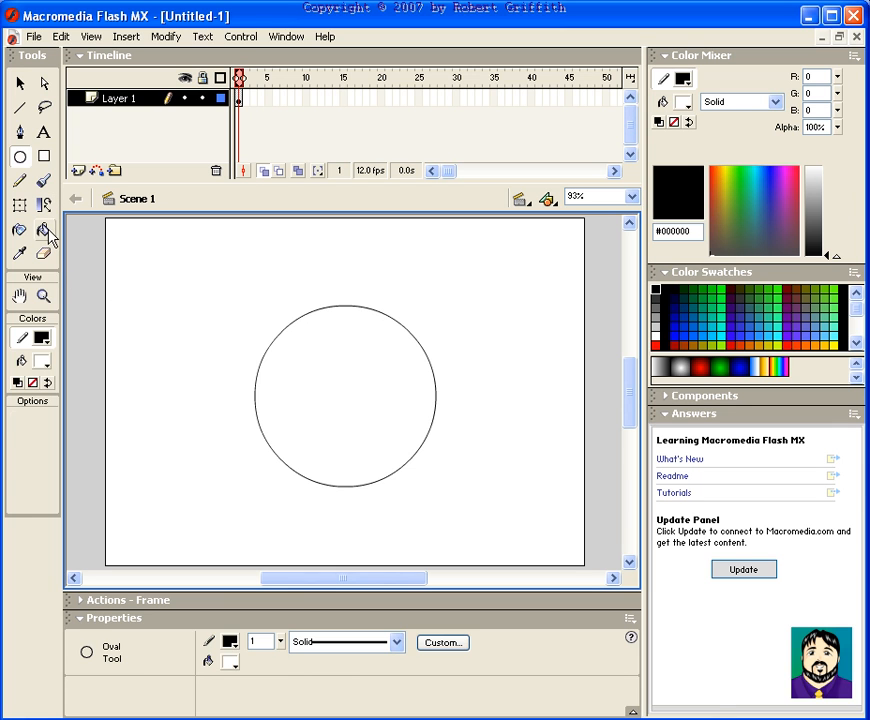
Step: Fill the circle dark green on frame 1
{"action": "left_click", "coordinate": [44, 232]}
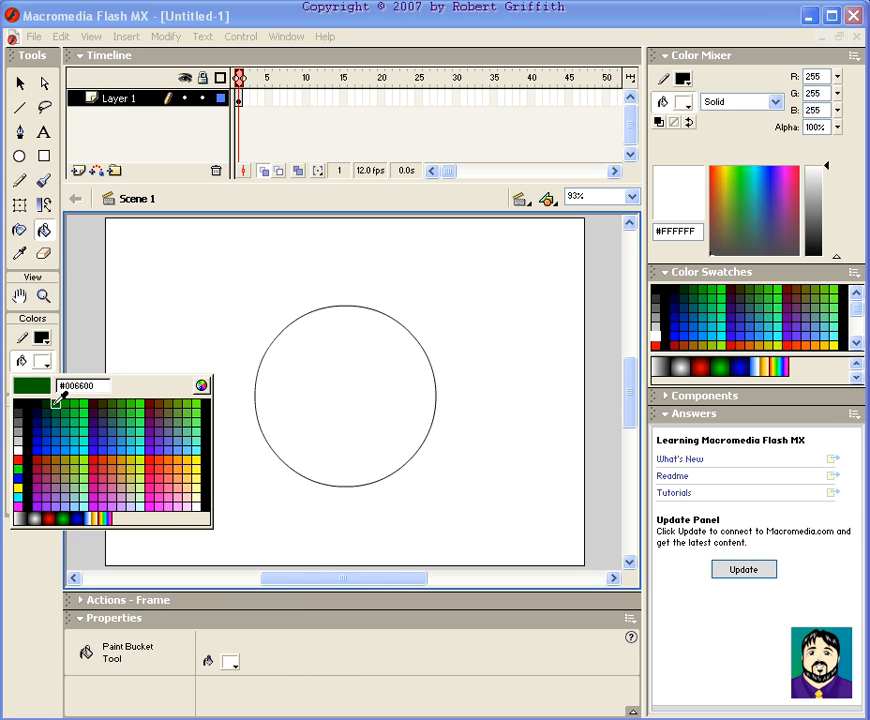
{"action": "left_click", "coordinate": [344, 394]}
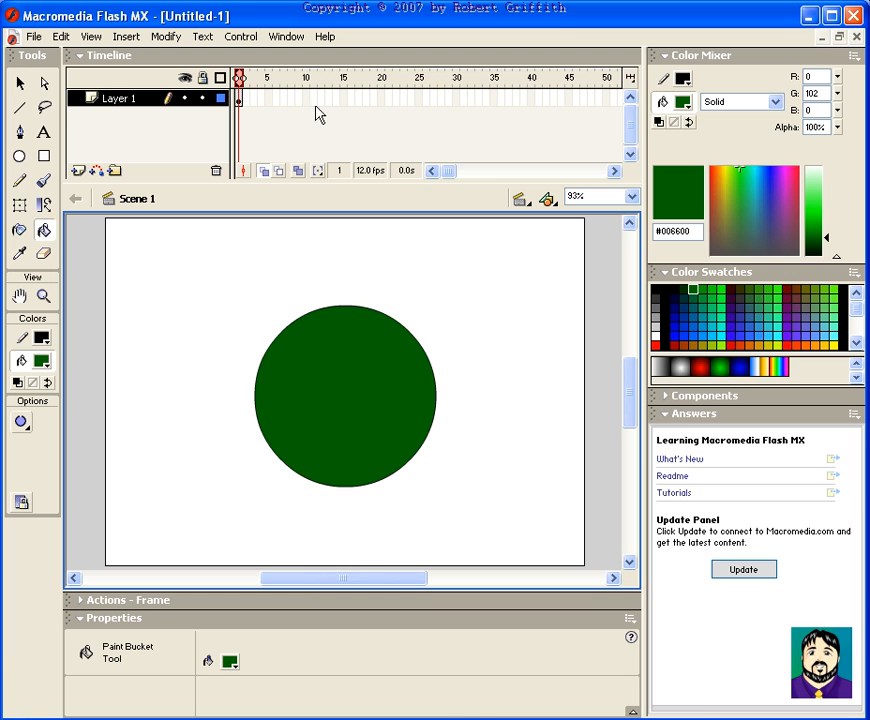
Step: Keyframe the circle red at frame 10, blue at frame 20 and green at frame 30
{"action": "left_click", "coordinate": [304, 98]}
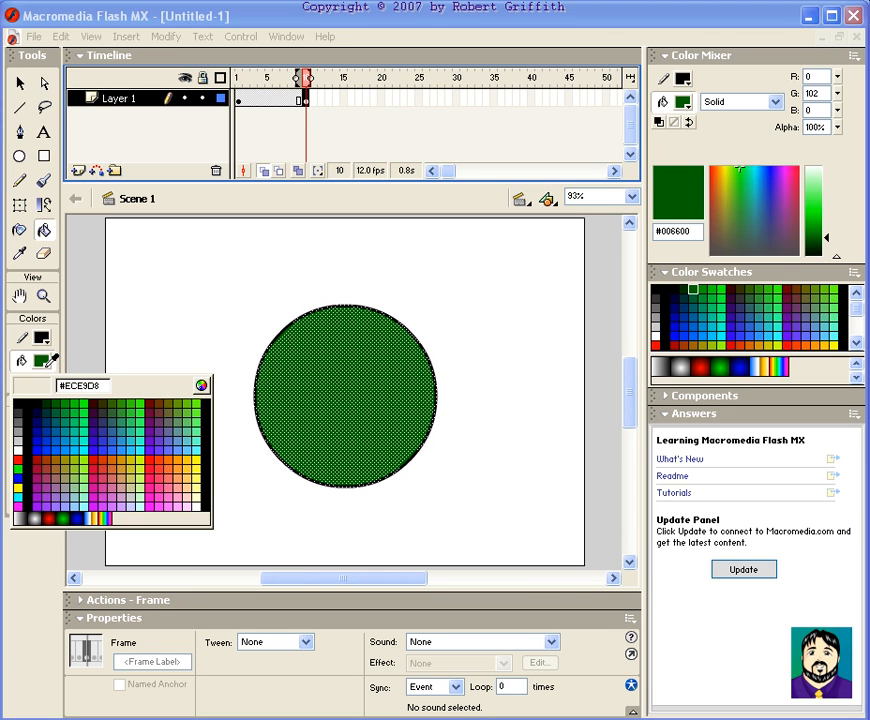
{"action": "left_click", "coordinate": [150, 456]}
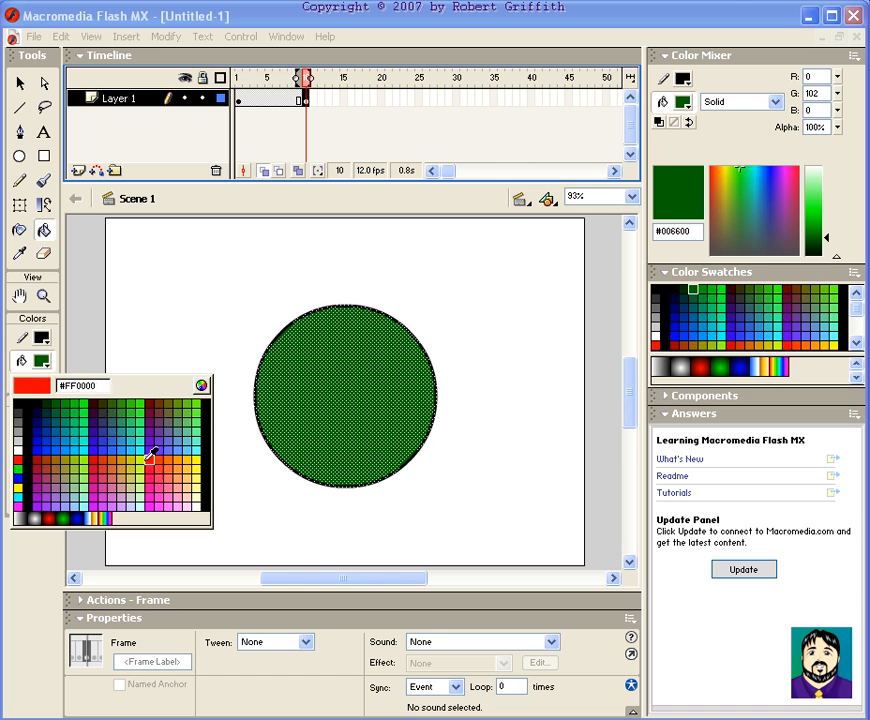
{"action": "left_click", "coordinate": [150, 456]}
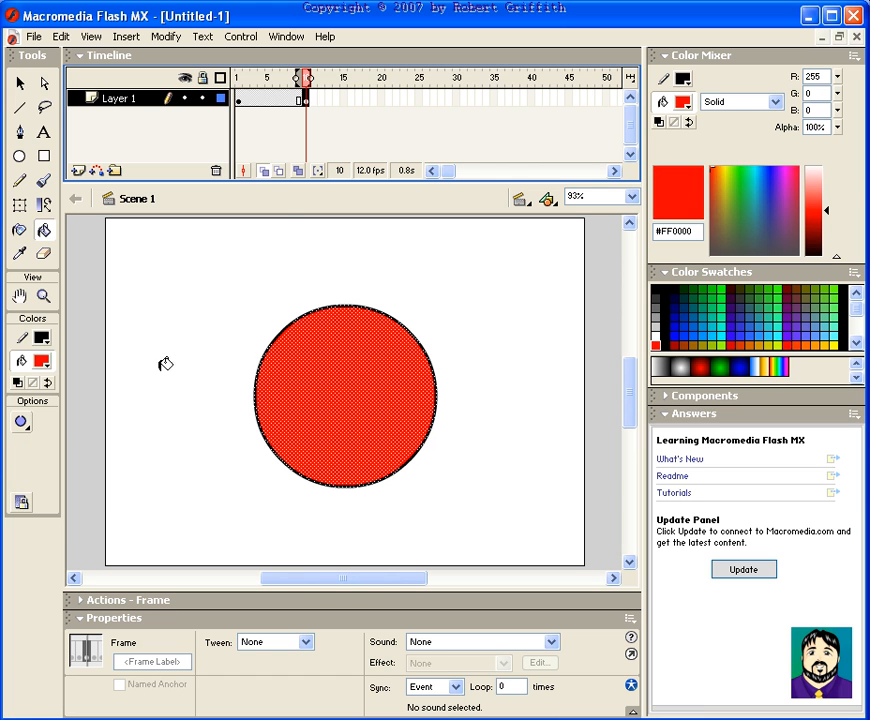
{"action": "left_click", "coordinate": [380, 98]}
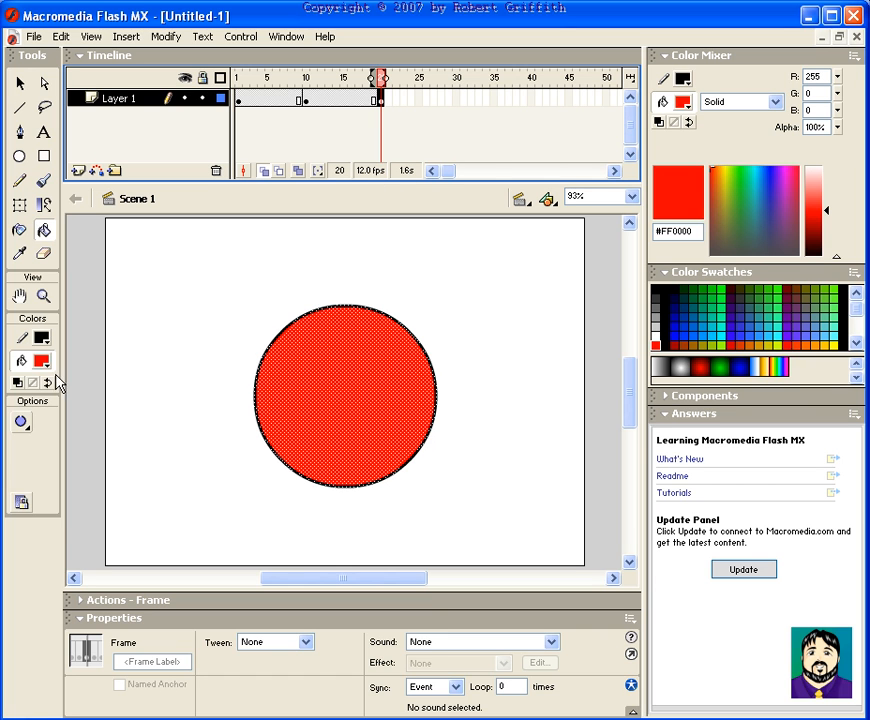
{"action": "left_click", "coordinate": [42, 362]}
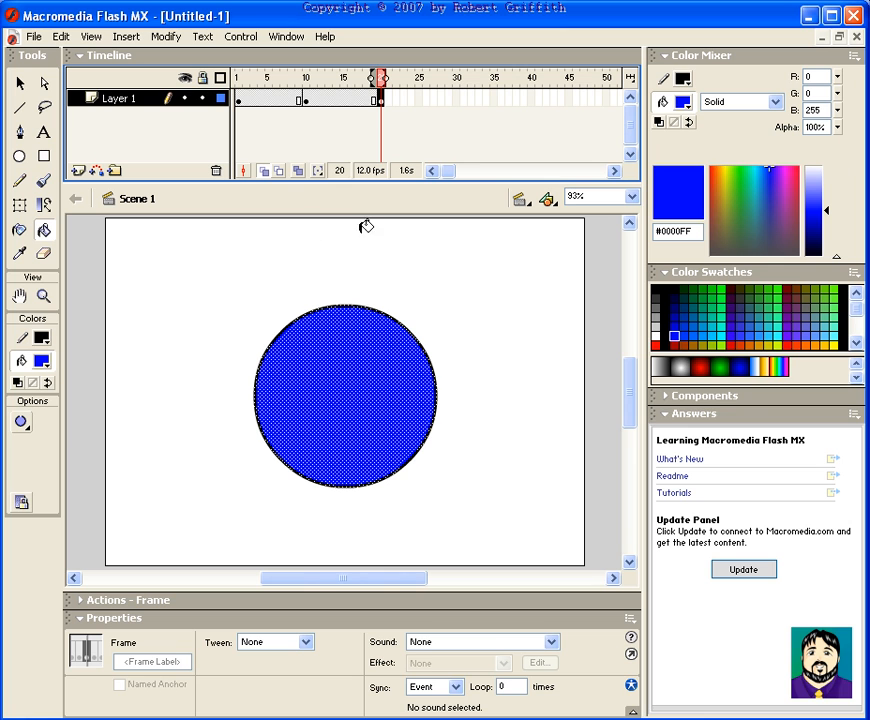
{"action": "mouse_move", "coordinate": [456, 104]}
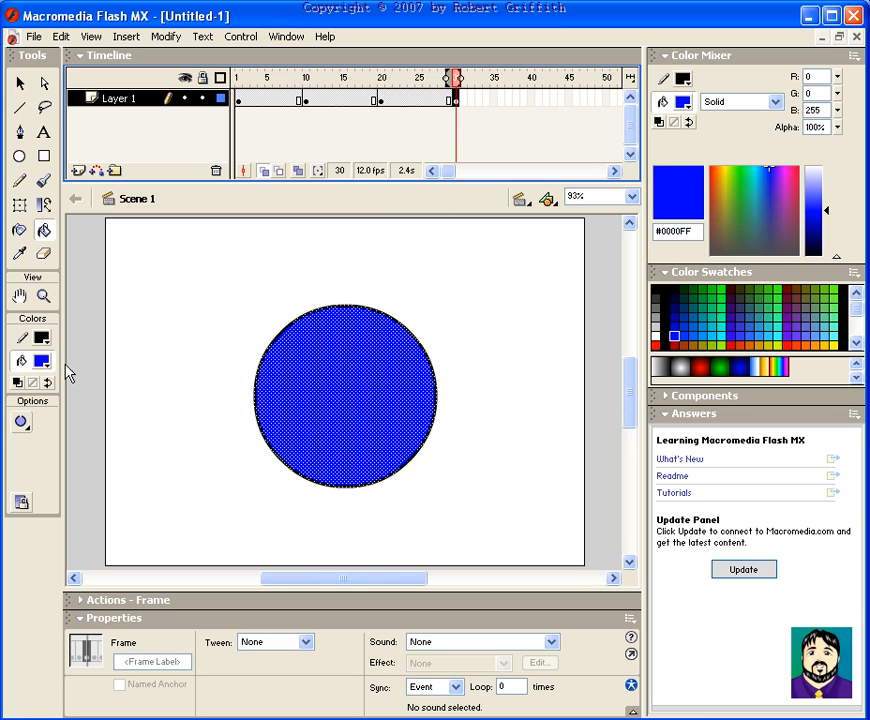
{"action": "left_click", "coordinate": [42, 360]}
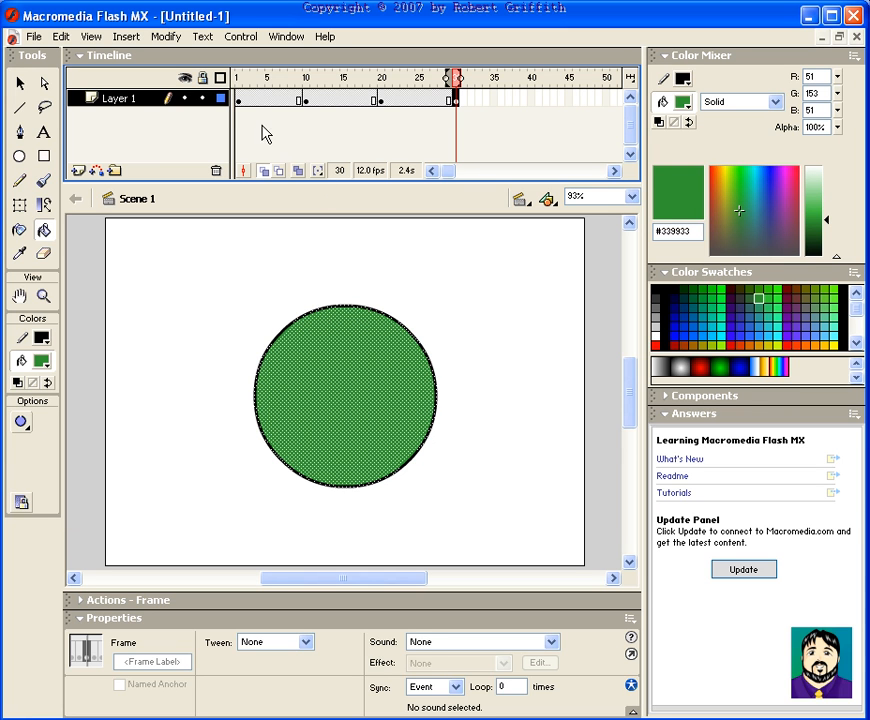
{"action": "left_click", "coordinate": [306, 98]}
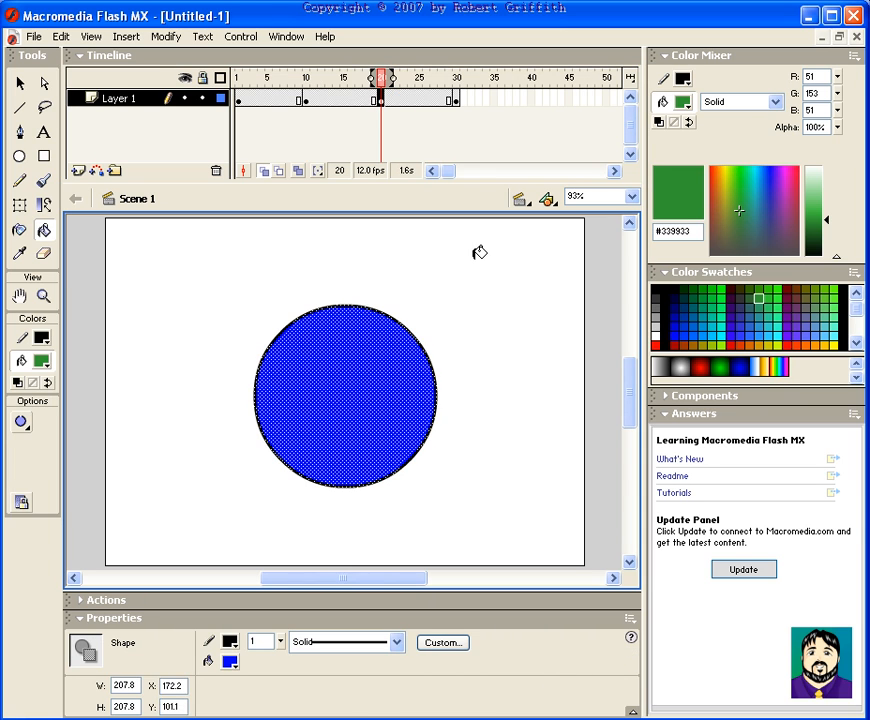
{"action": "key", "text": "ctrl+Return"}
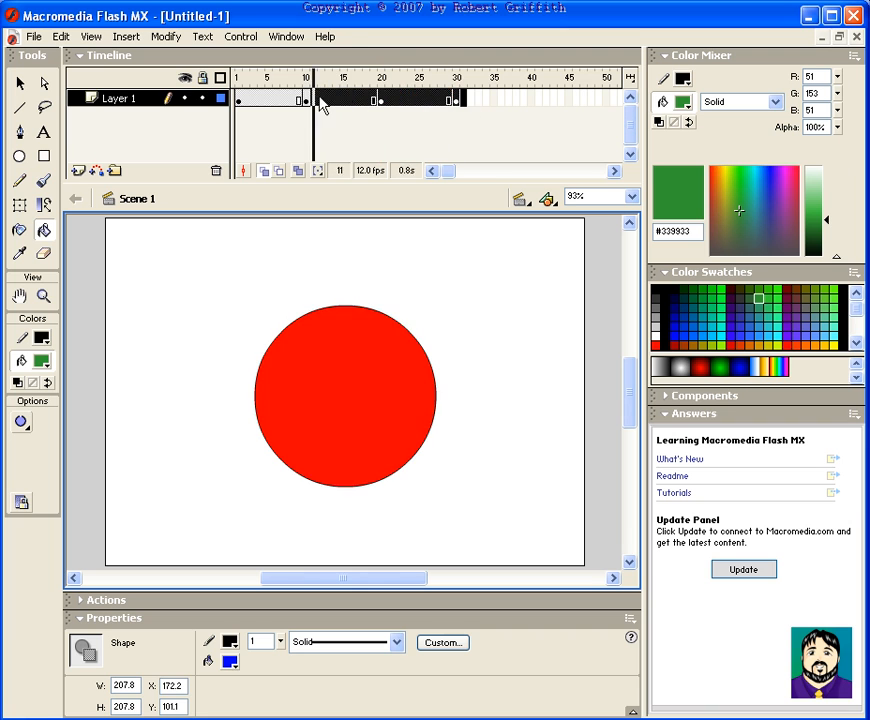
Step: Apply a Shape tween from frame 1 so the circle morphs between colours
{"action": "left_click", "coordinate": [240, 76]}
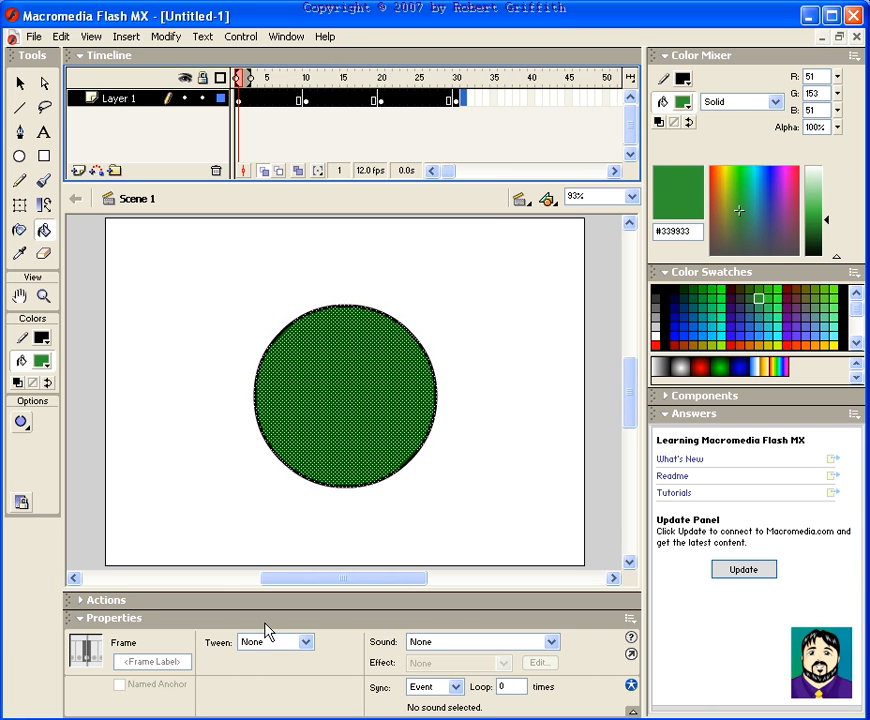
{"action": "left_click", "coordinate": [304, 642]}
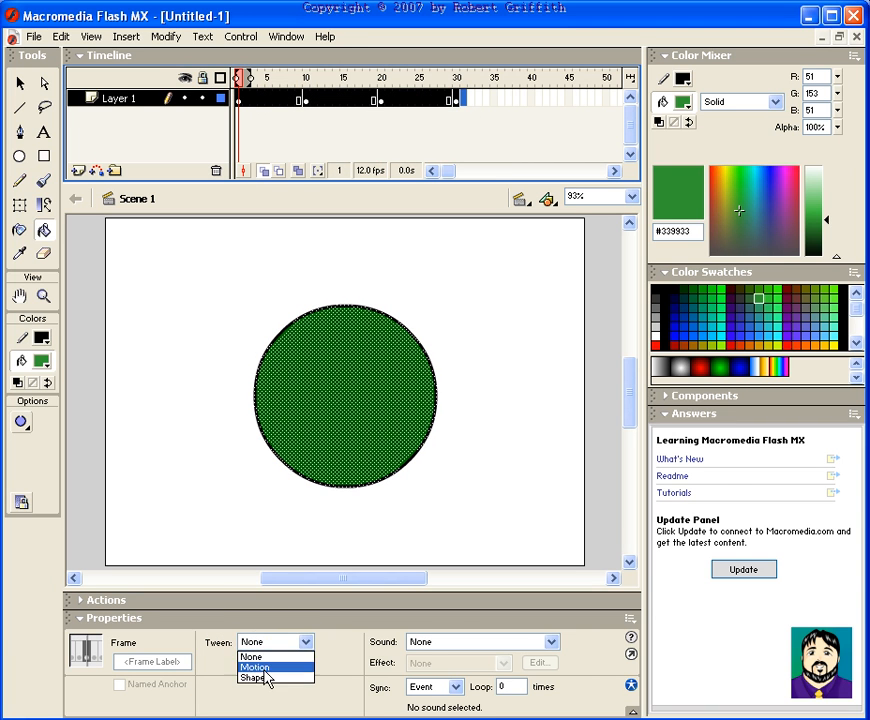
{"action": "left_click", "coordinate": [252, 676]}
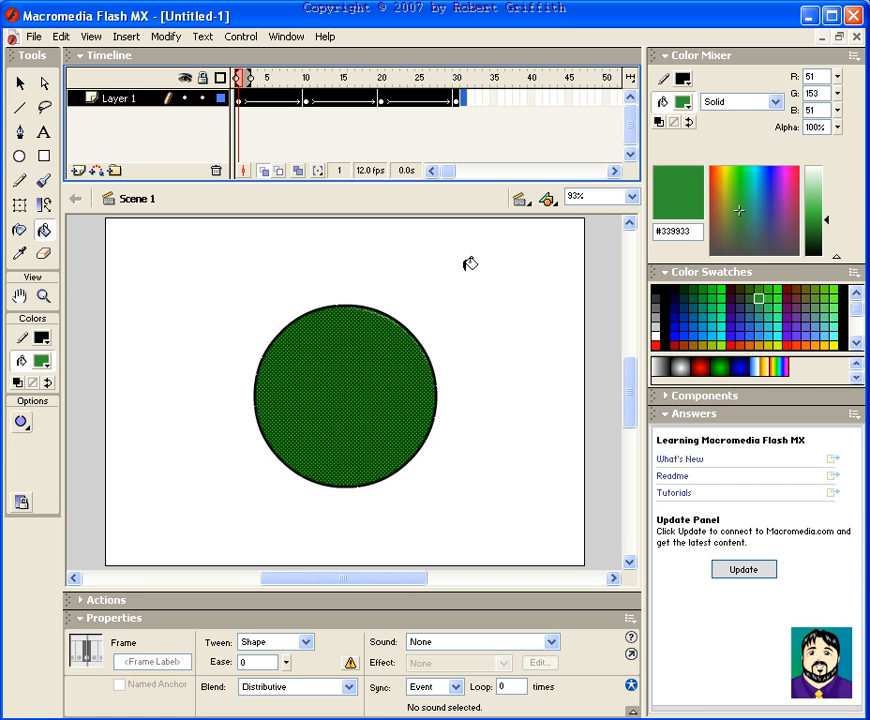
{"action": "mouse_move", "coordinate": [310, 114]}
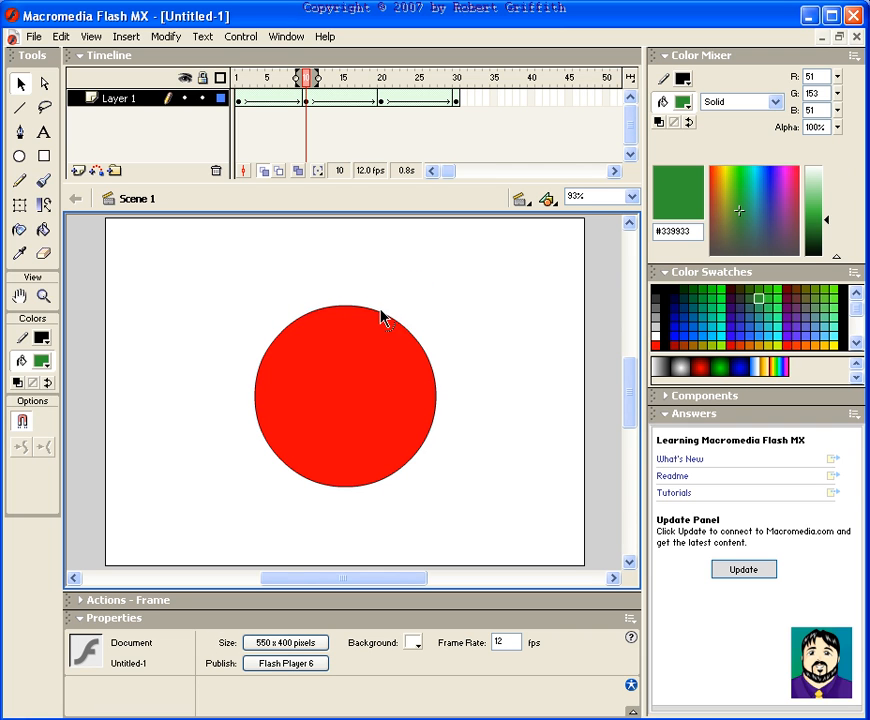
Step: Bend the red circle at frame 10 and the blue circle at frame 20 into blob shapes
{"action": "left_click_drag", "start_coordinate": [384, 318], "coordinate": [304, 482]}
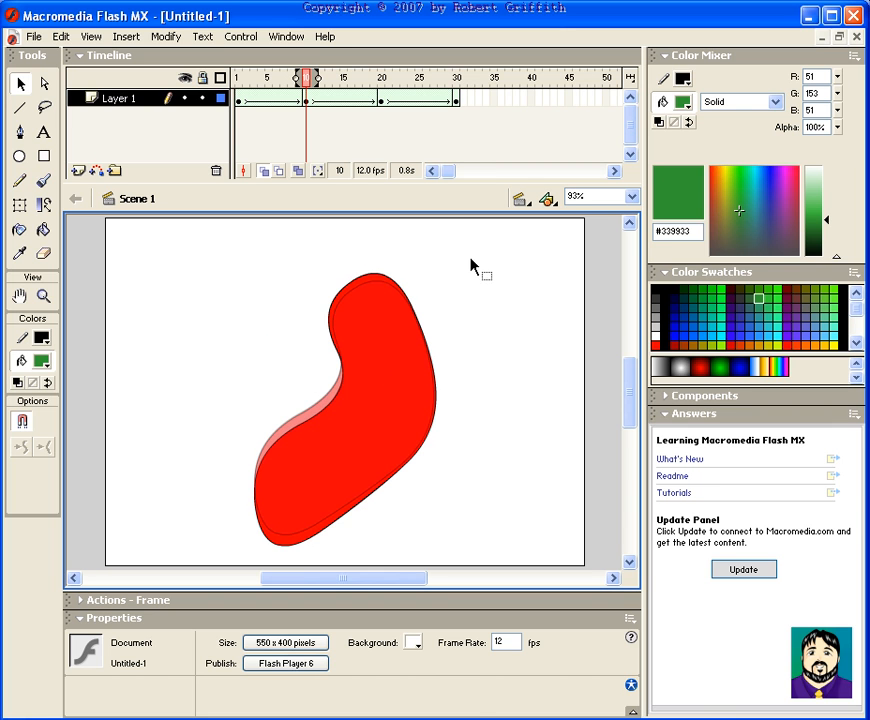
{"action": "left_click", "coordinate": [380, 76]}
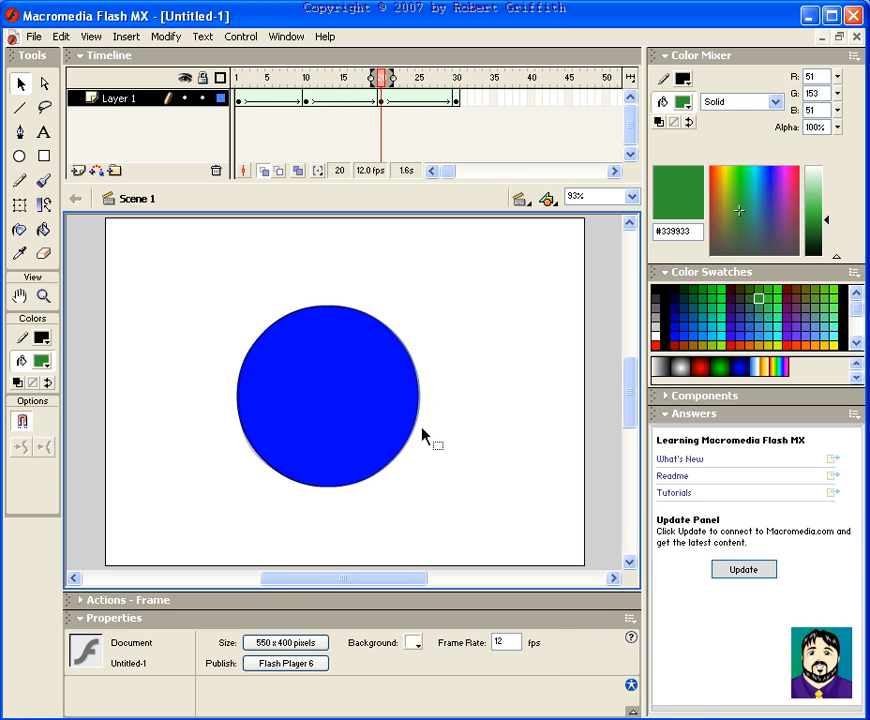
{"action": "left_click_drag", "start_coordinate": [424, 436], "coordinate": [254, 376]}
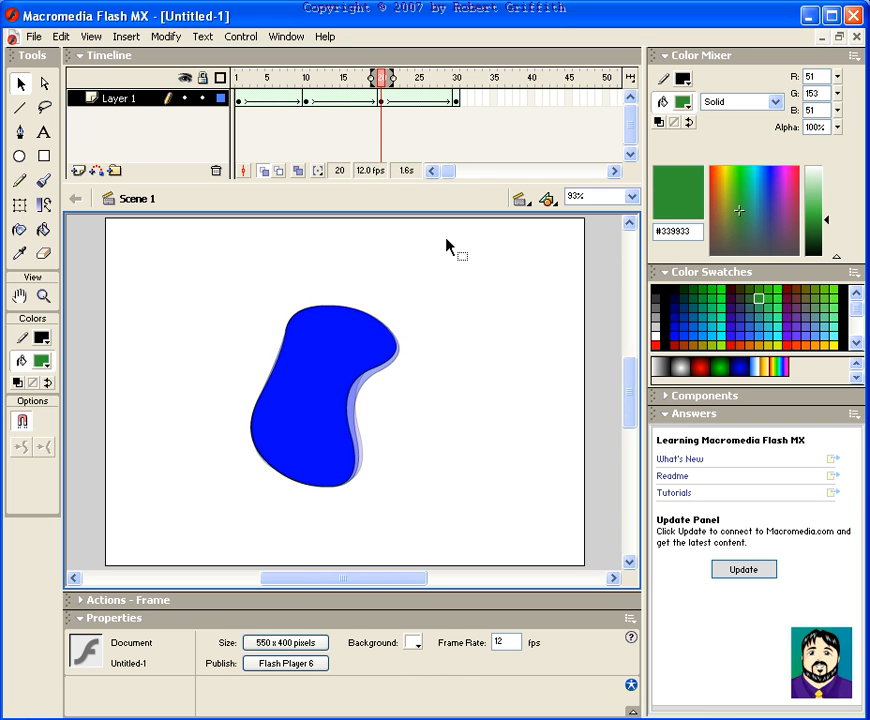
{"action": "left_click", "coordinate": [380, 76]}
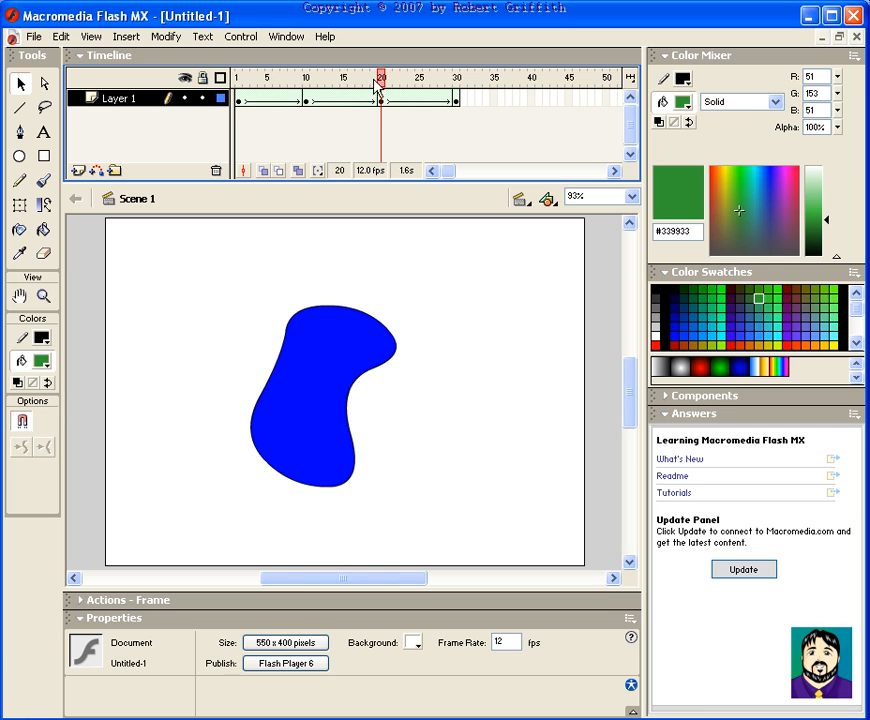
{"action": "key", "text": "ctrl+Return"}
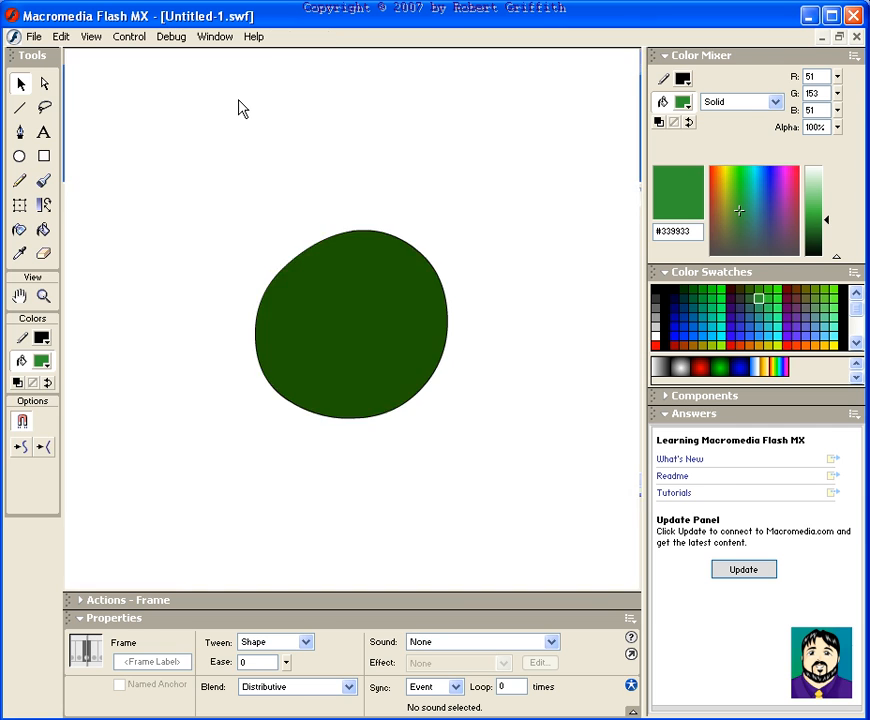
{"action": "left_click", "coordinate": [128, 36]}
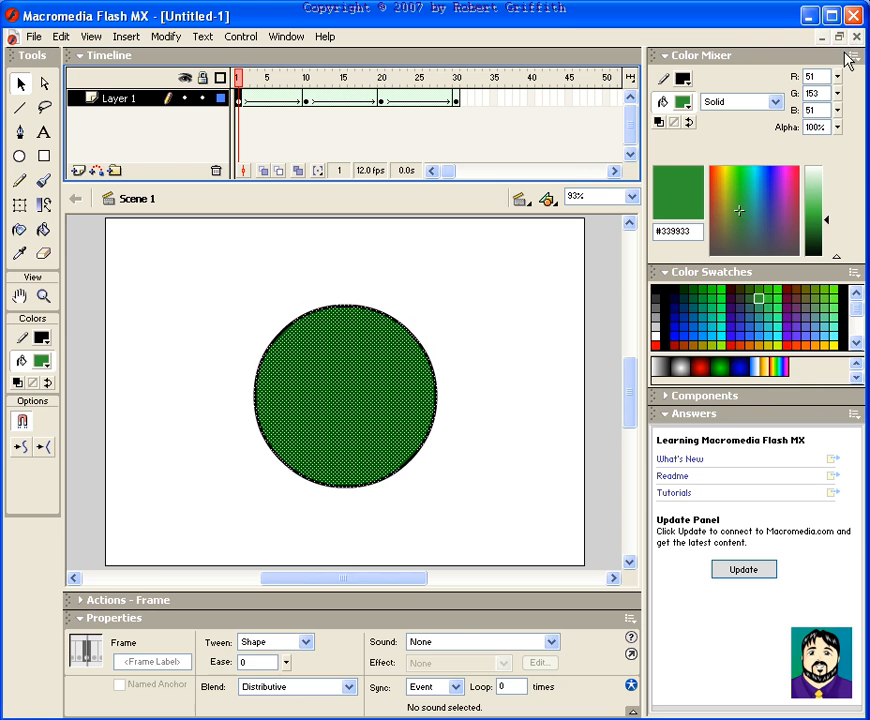
Step: Deselect the stage and insert a new Layer 2 above Layer 1
{"action": "left_click", "coordinate": [444, 288]}
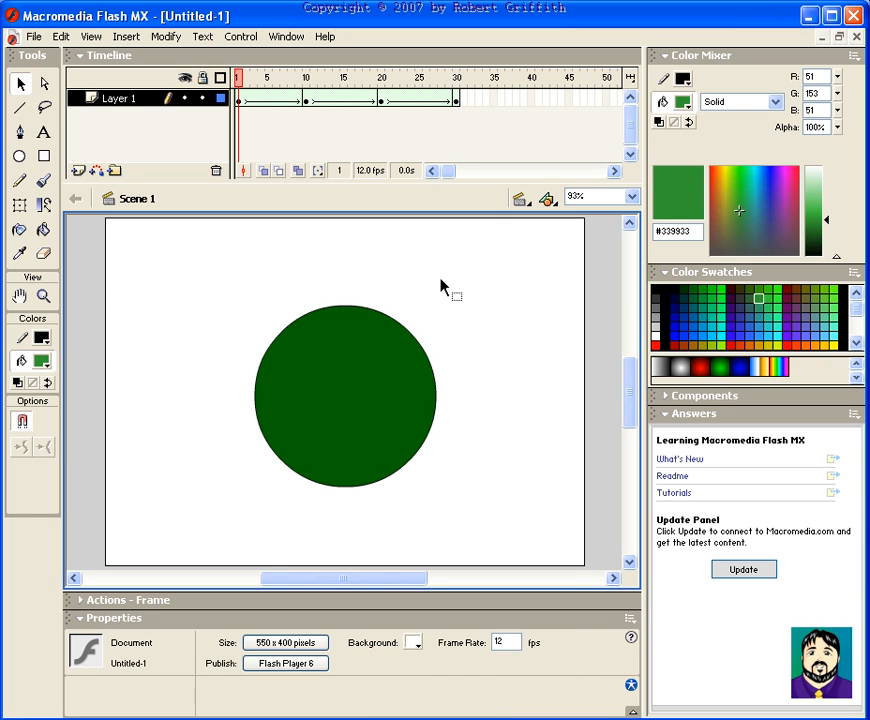
{"action": "mouse_move", "coordinate": [458, 304]}
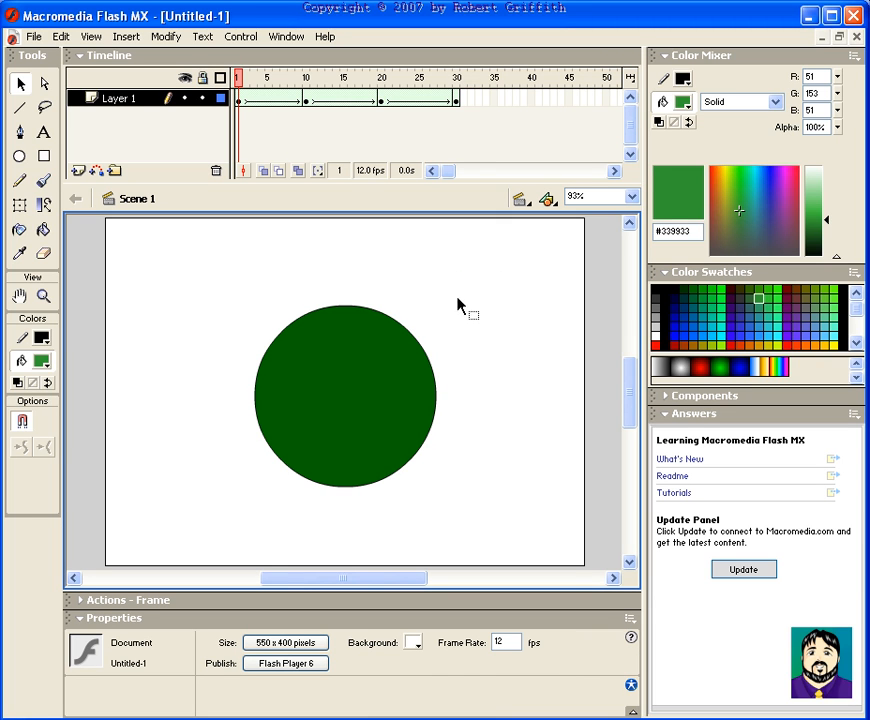
{"action": "mouse_move", "coordinate": [456, 280]}
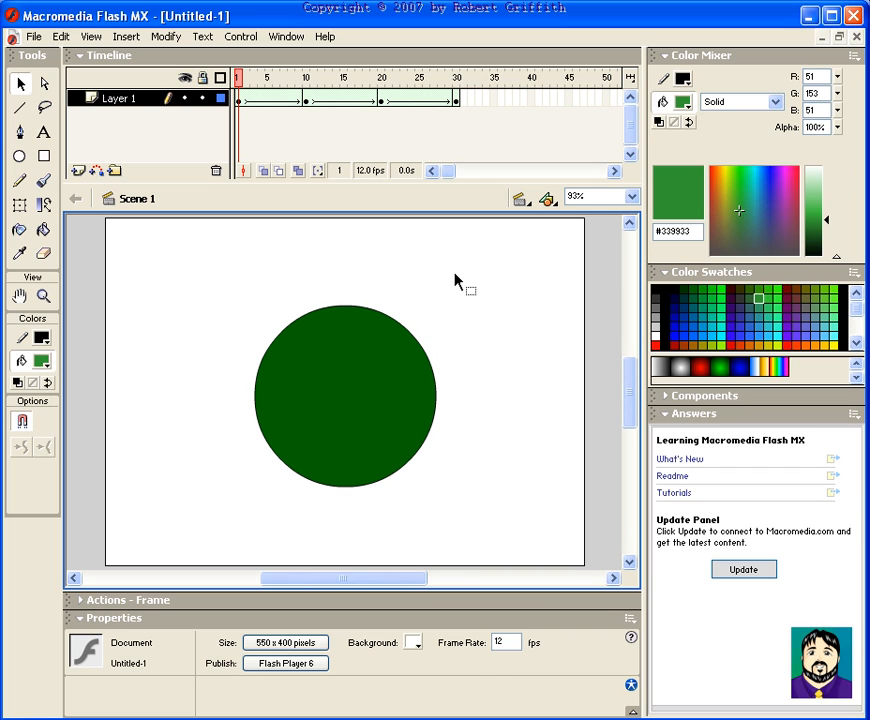
{"action": "mouse_move", "coordinate": [244, 104]}
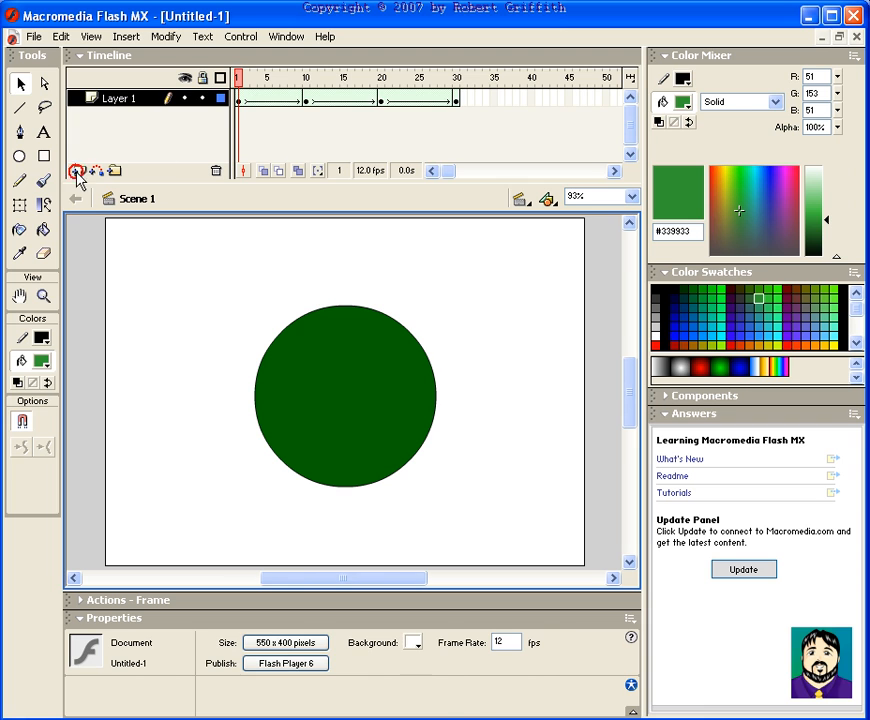
{"action": "left_click", "coordinate": [78, 170]}
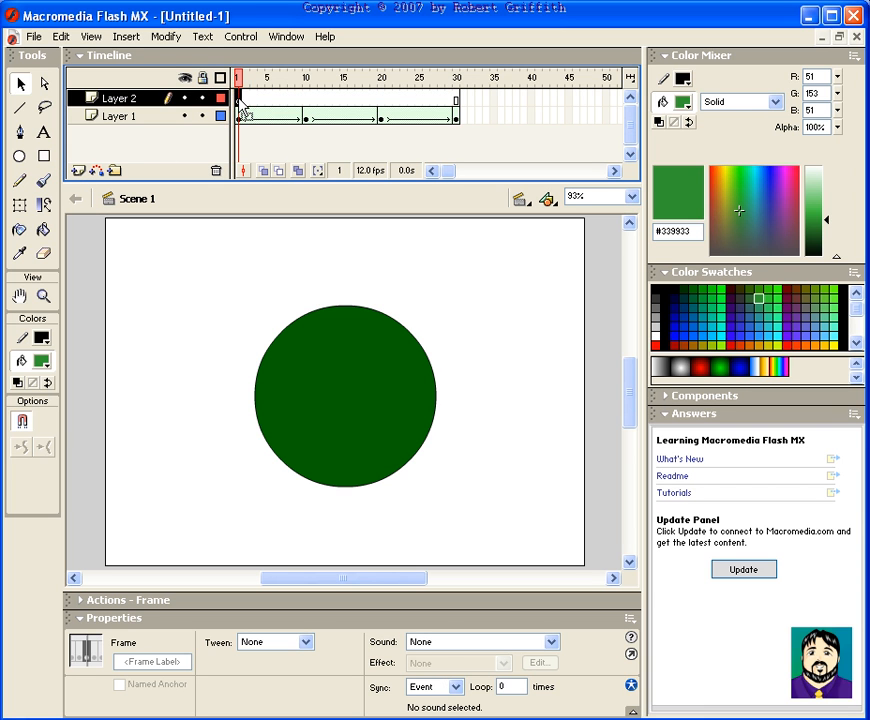